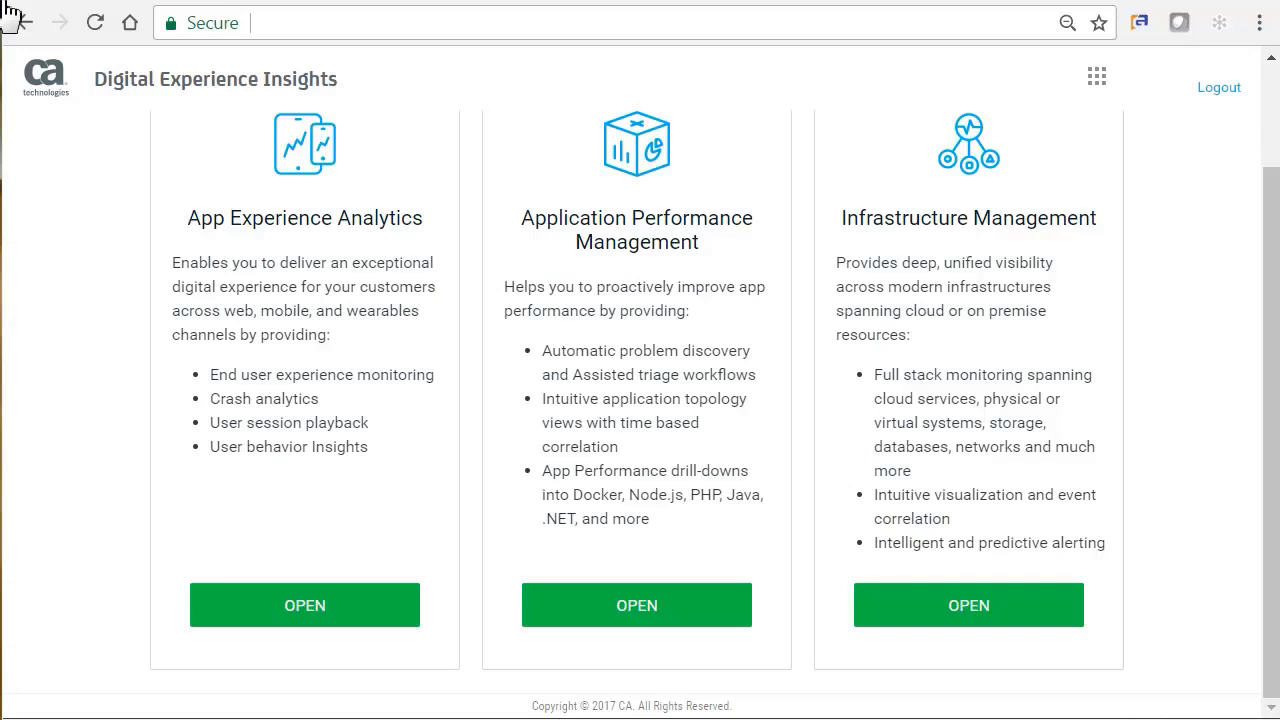
mouse_move(330, 443)
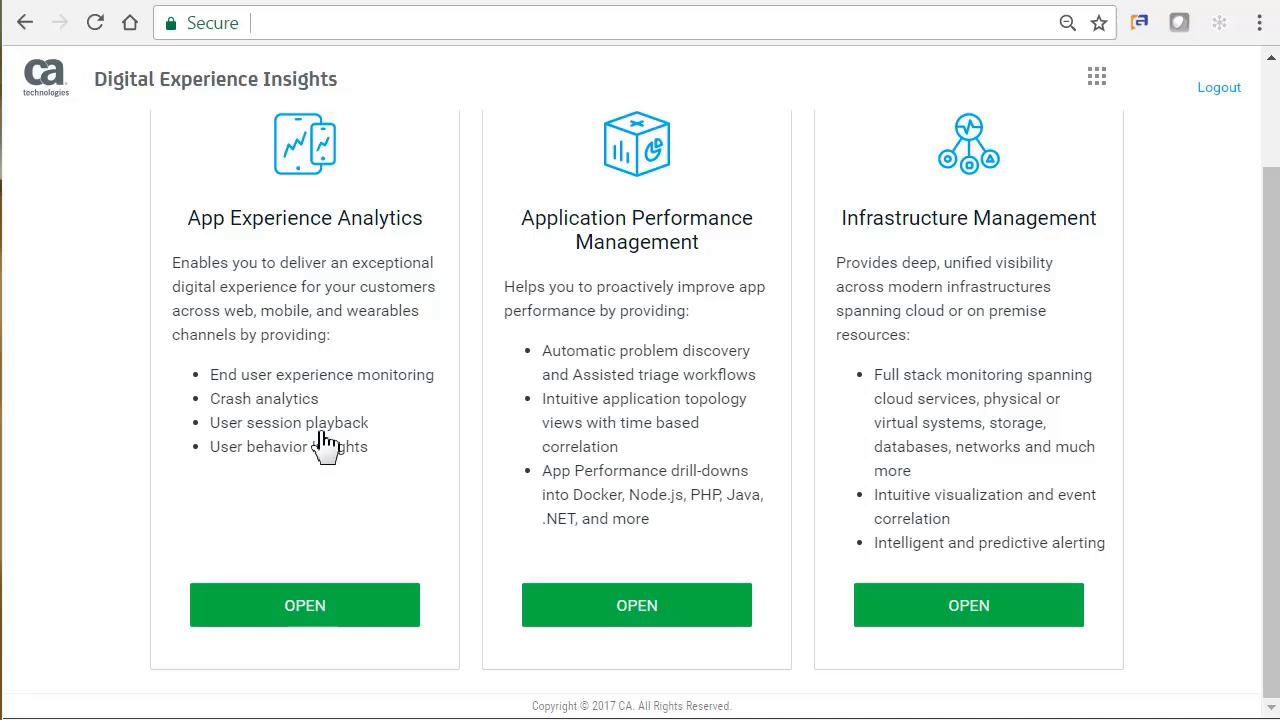
Step: Open App Experience Analytics from its Digital Experience Insights card
left_click(304, 605)
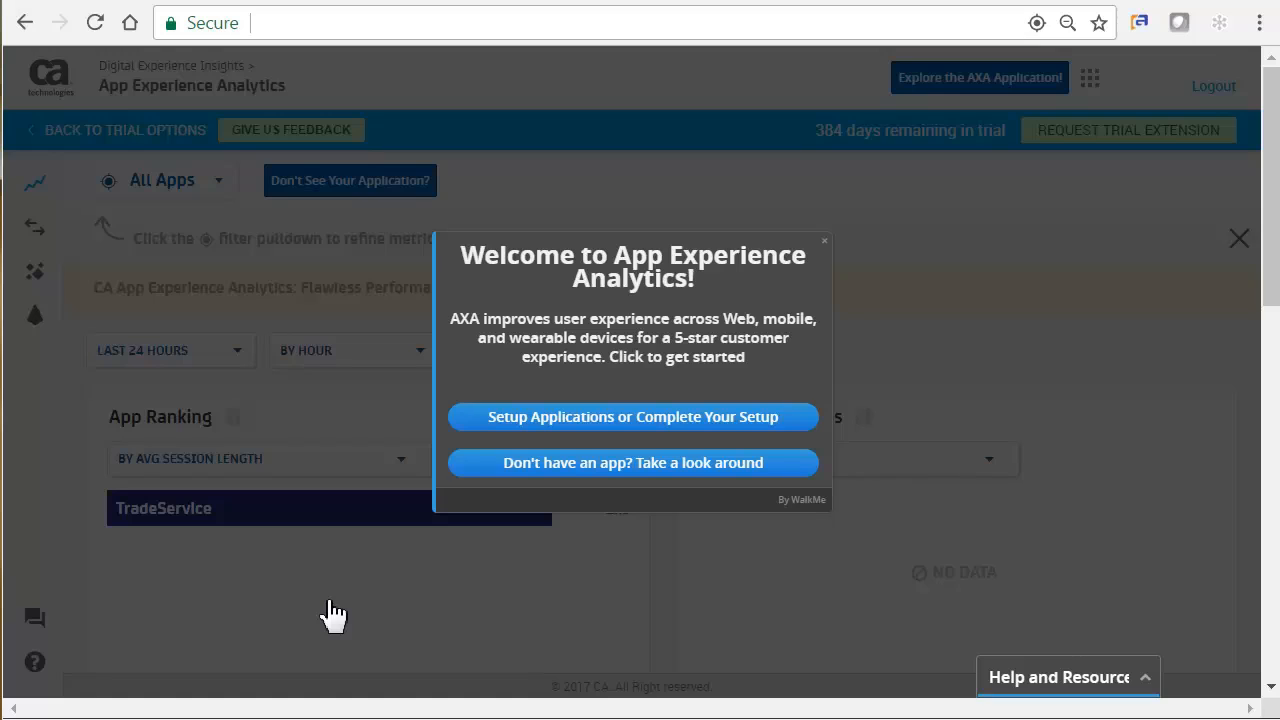
mouse_move(458, 608)
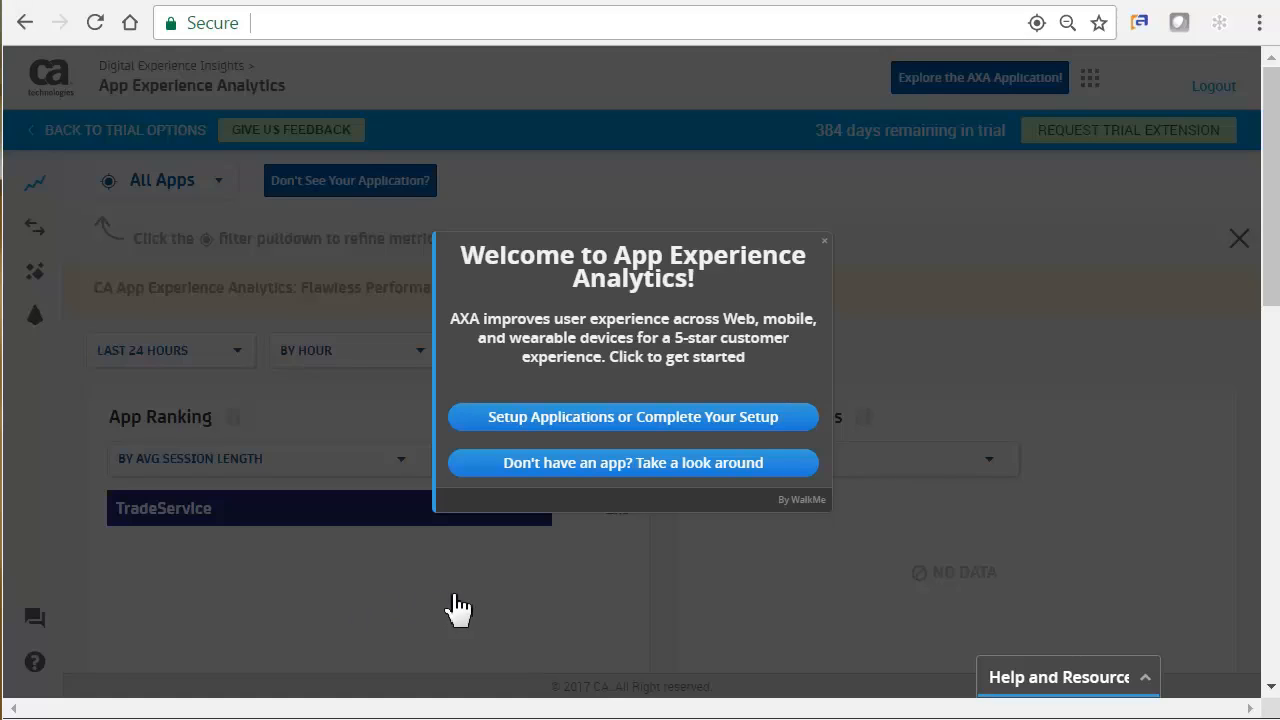
Step: Start the tour without an app and rank problematic apps by average latency
left_click(631, 462)
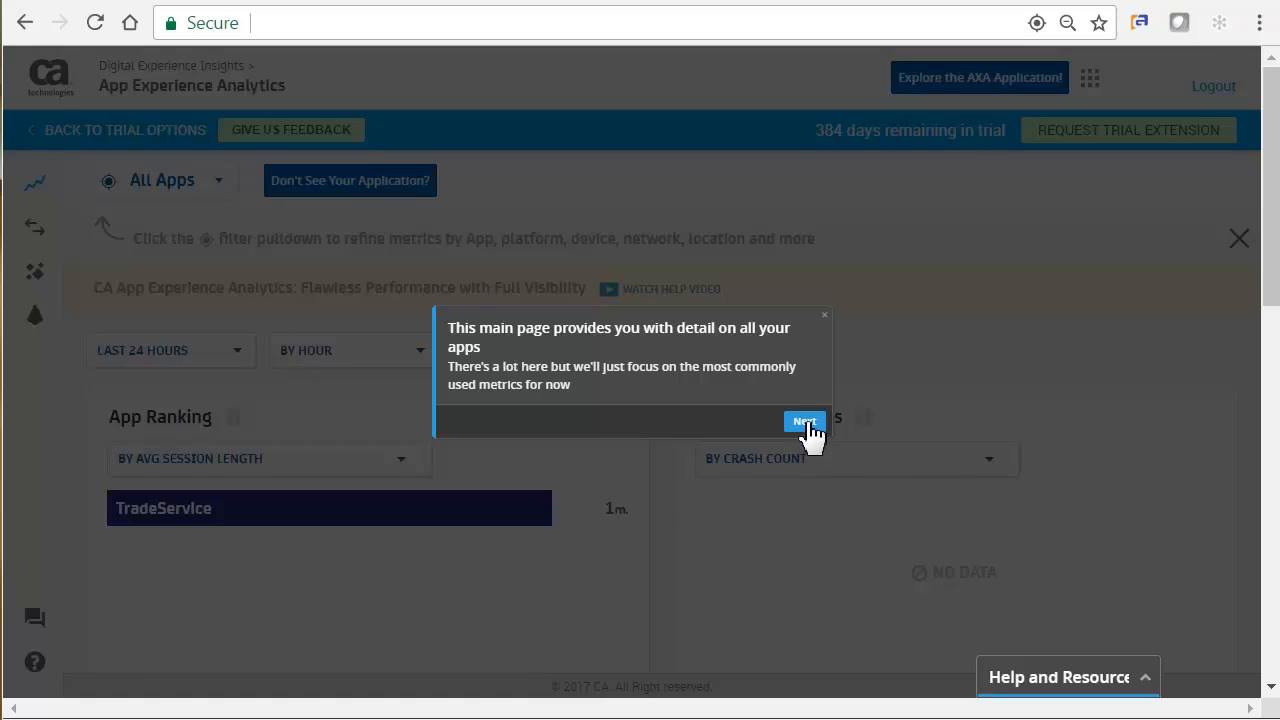
left_click(804, 421)
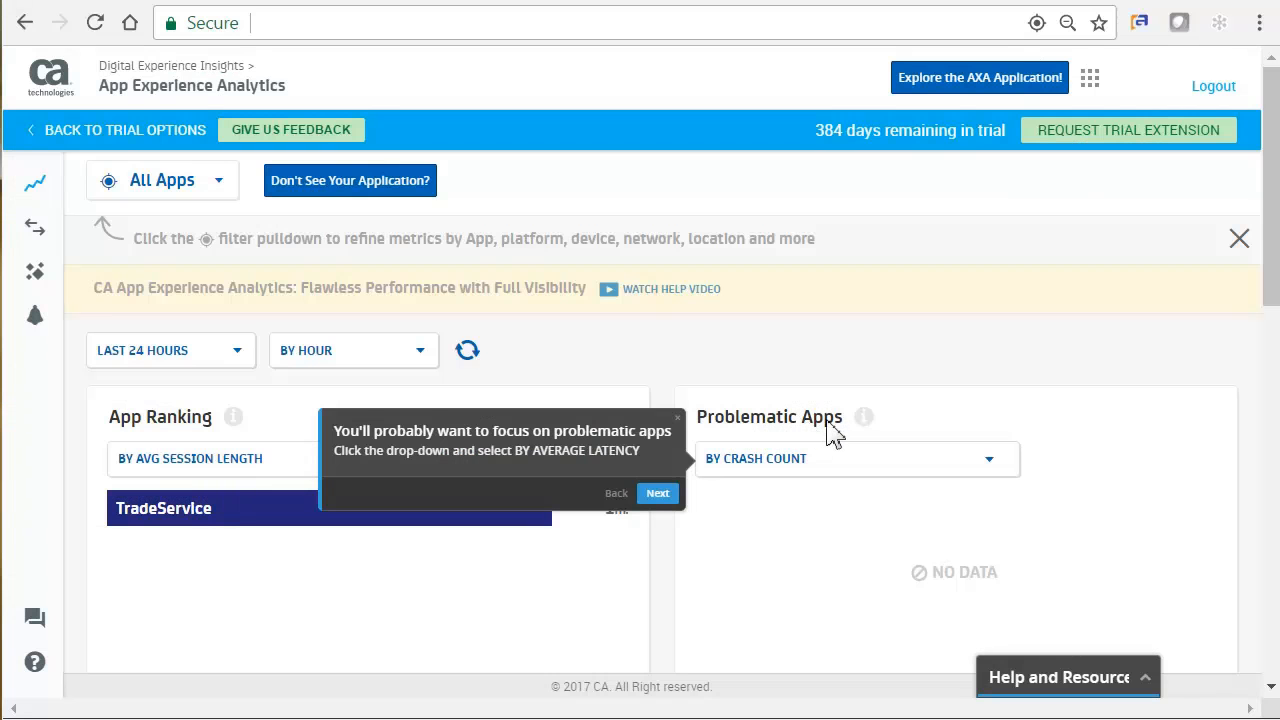
left_click(988, 458)
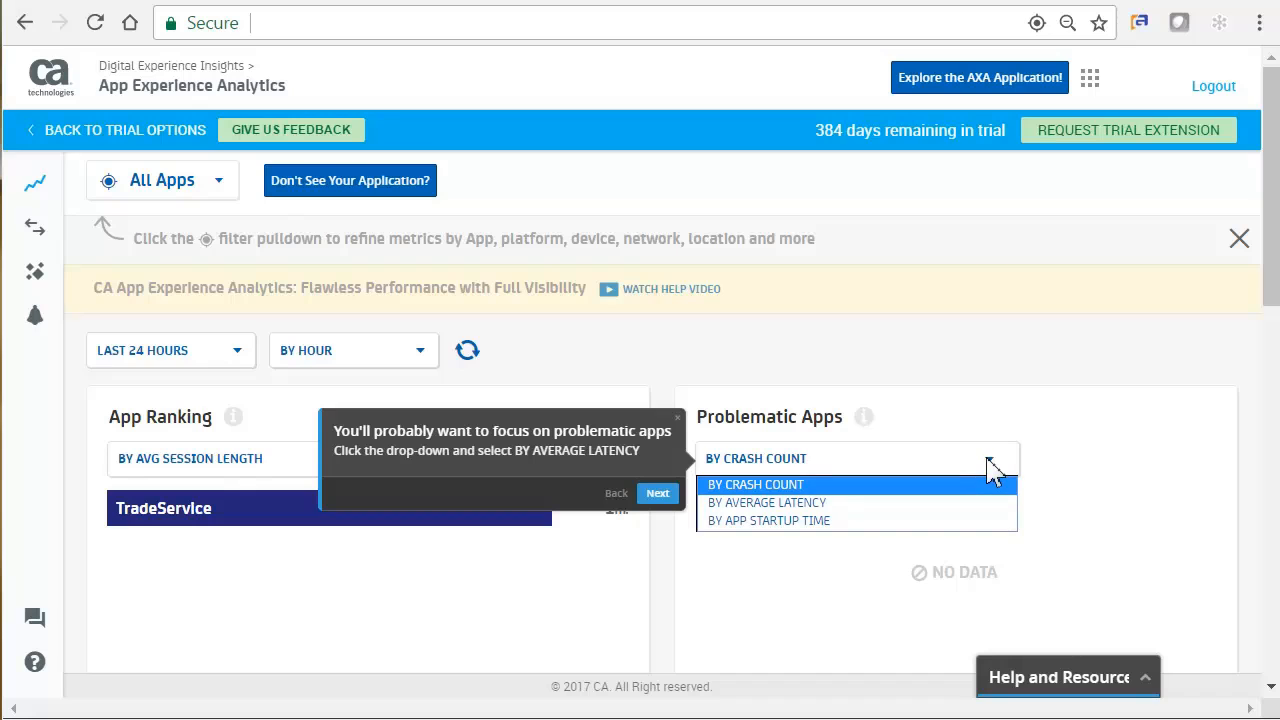
mouse_move(800, 505)
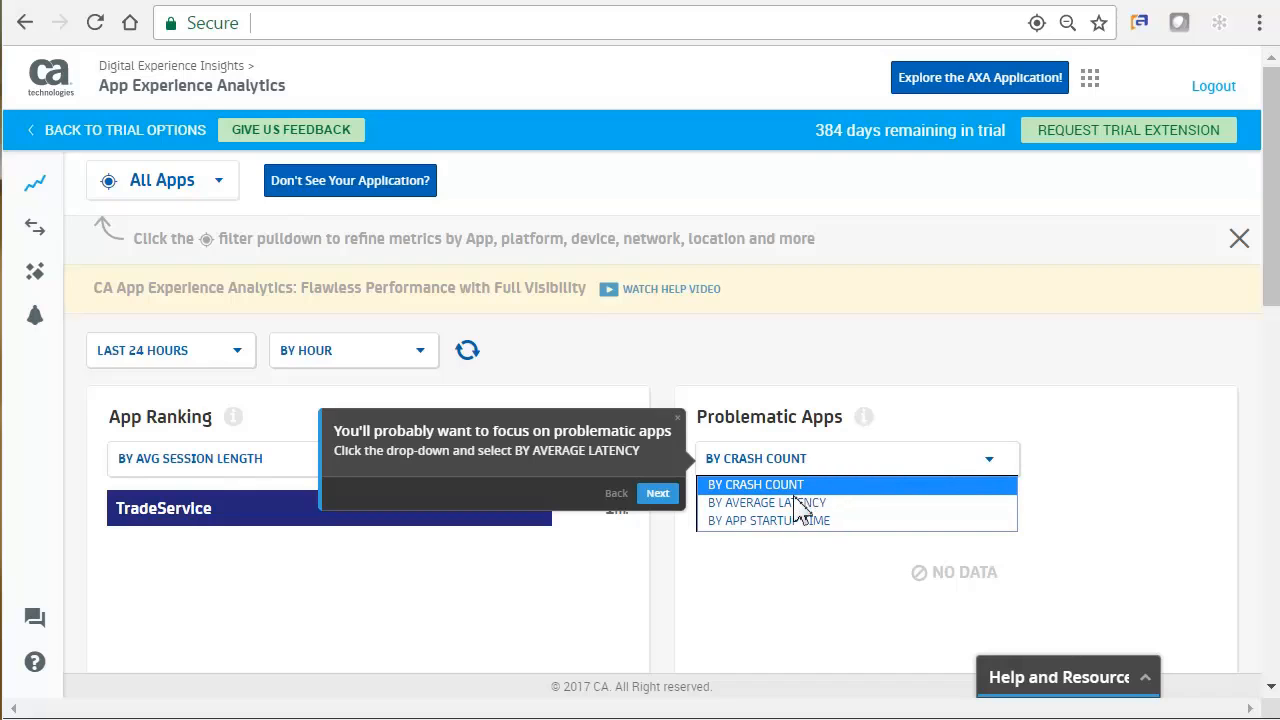
left_click(765, 502)
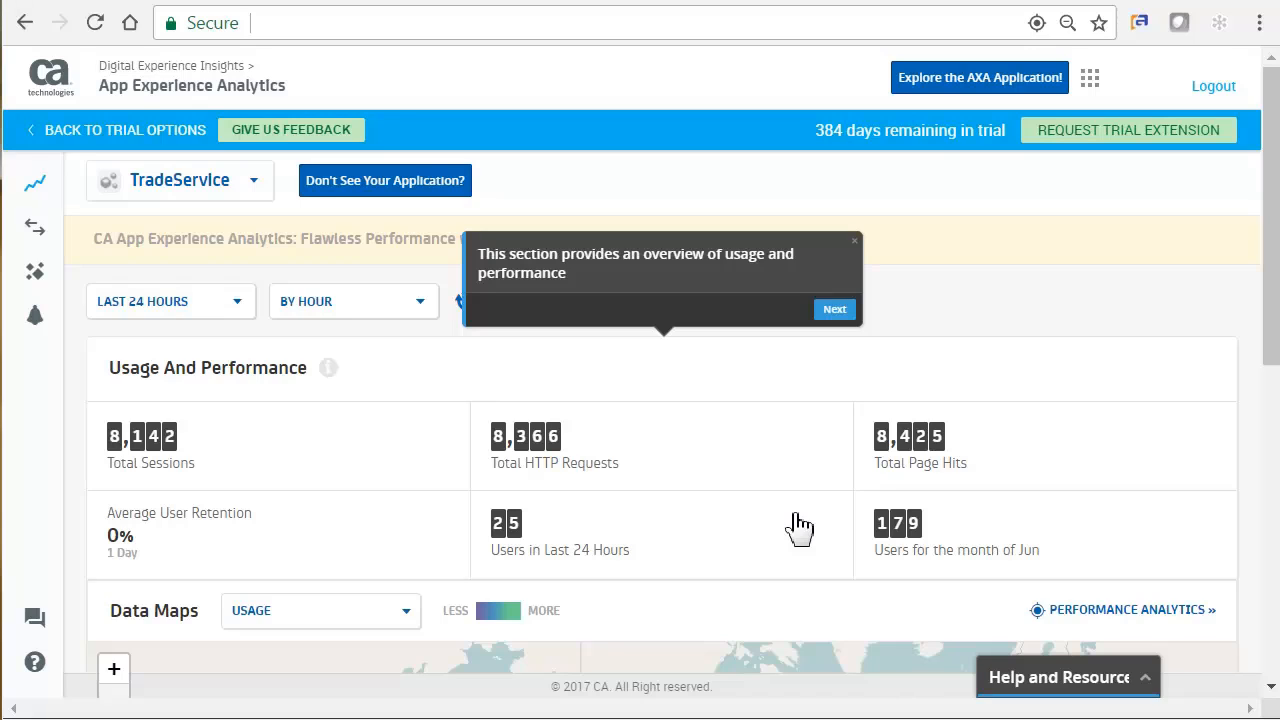
mouse_move(828, 492)
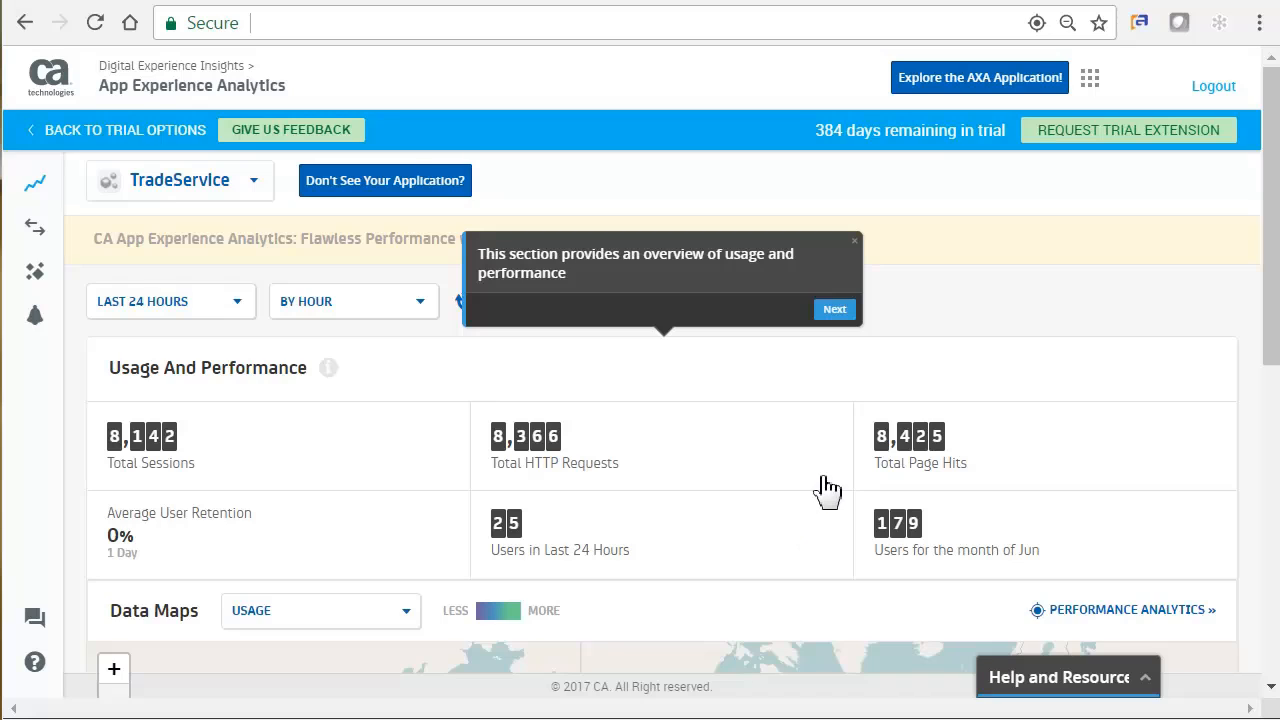
Step: Advance the tour and open TradeService's Performance Analytics page
left_click(835, 309)
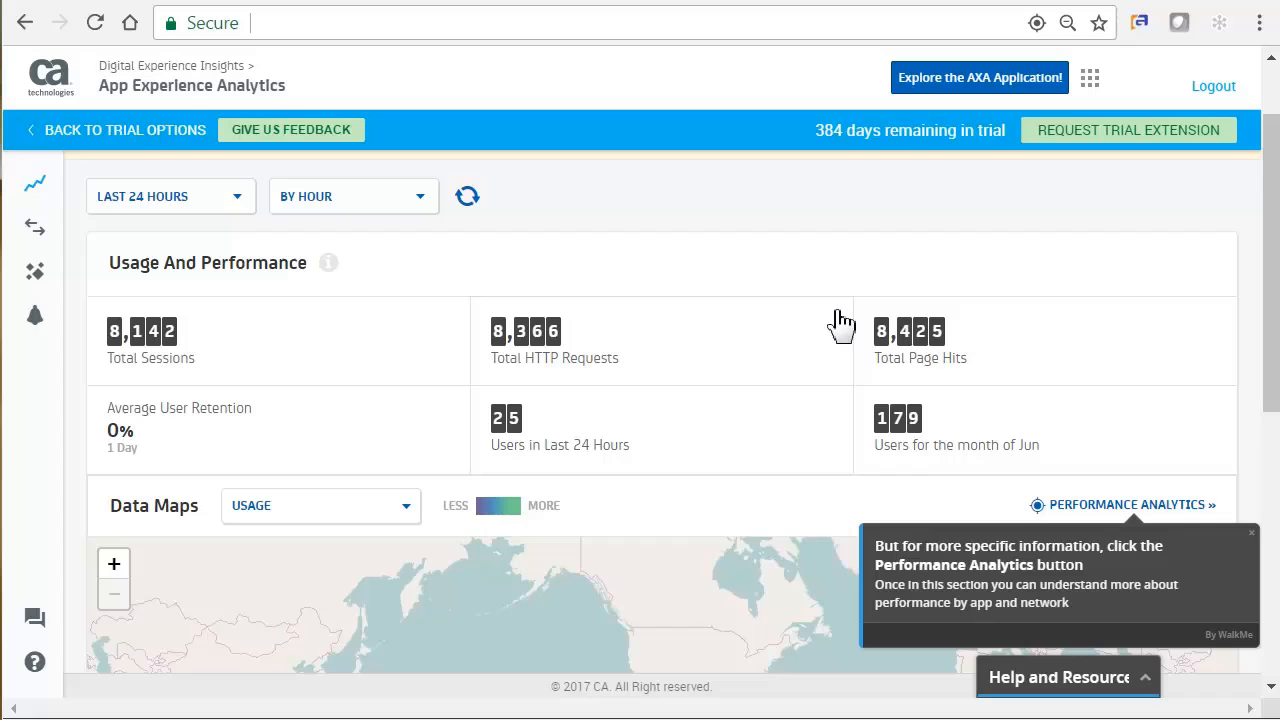
mouse_move(1113, 512)
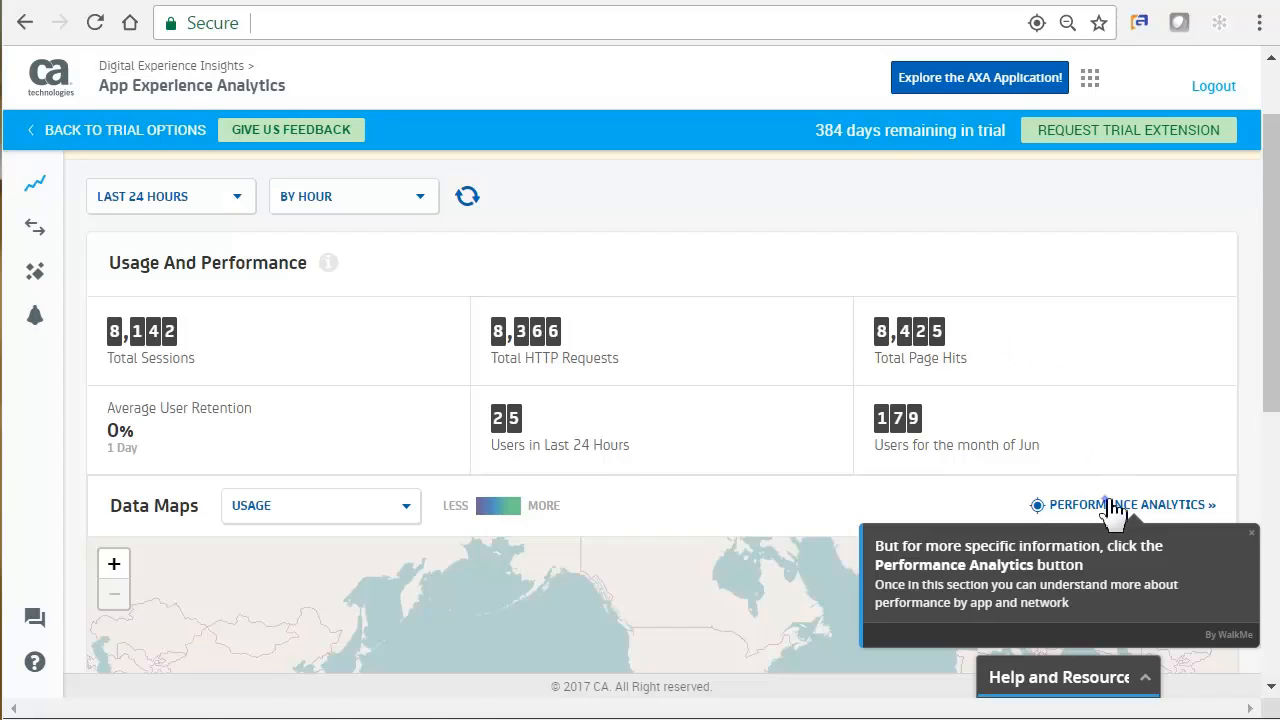
left_click(1130, 504)
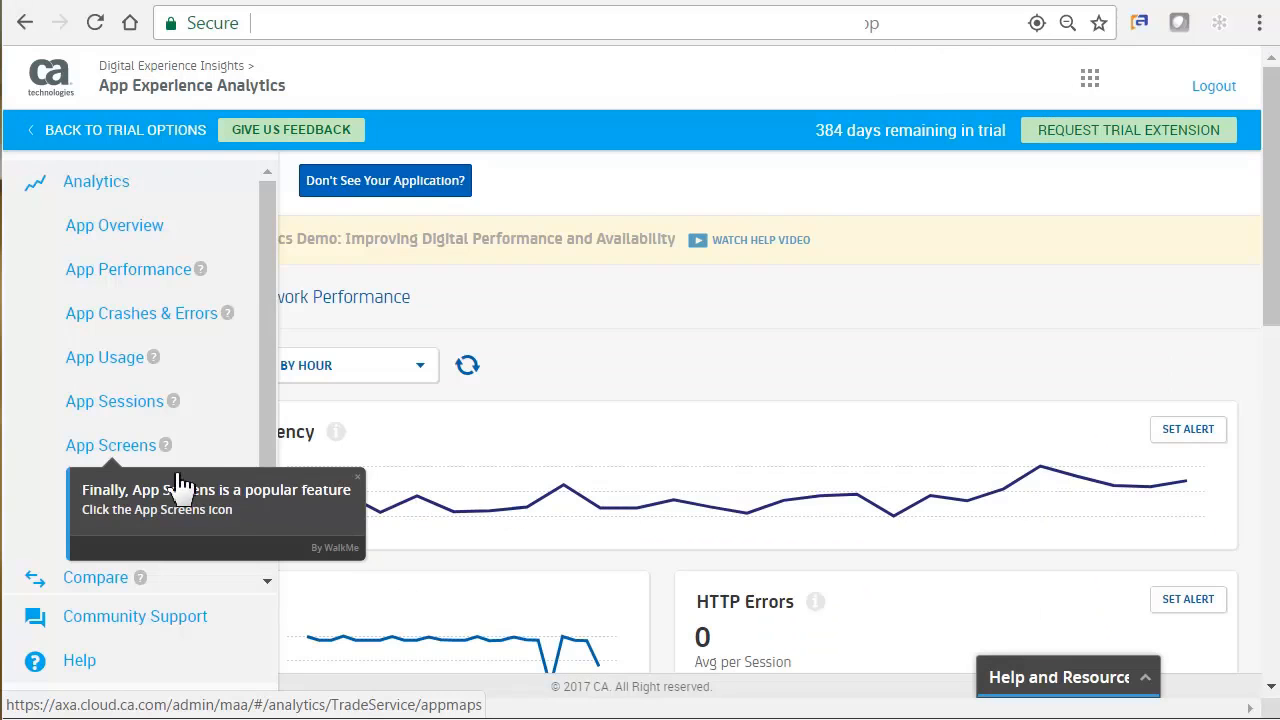
Step: Open App Screens, show web screens as list then flow, and finish the tour
left_click(110, 445)
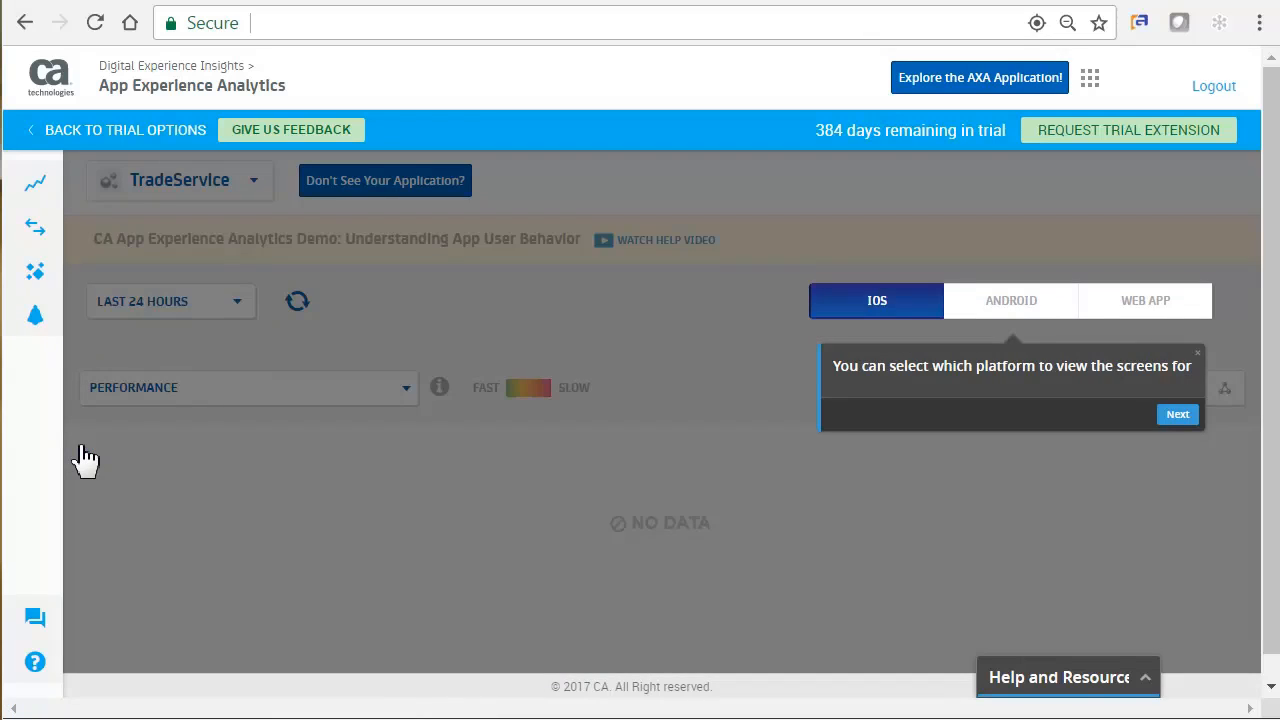
mouse_move(850, 425)
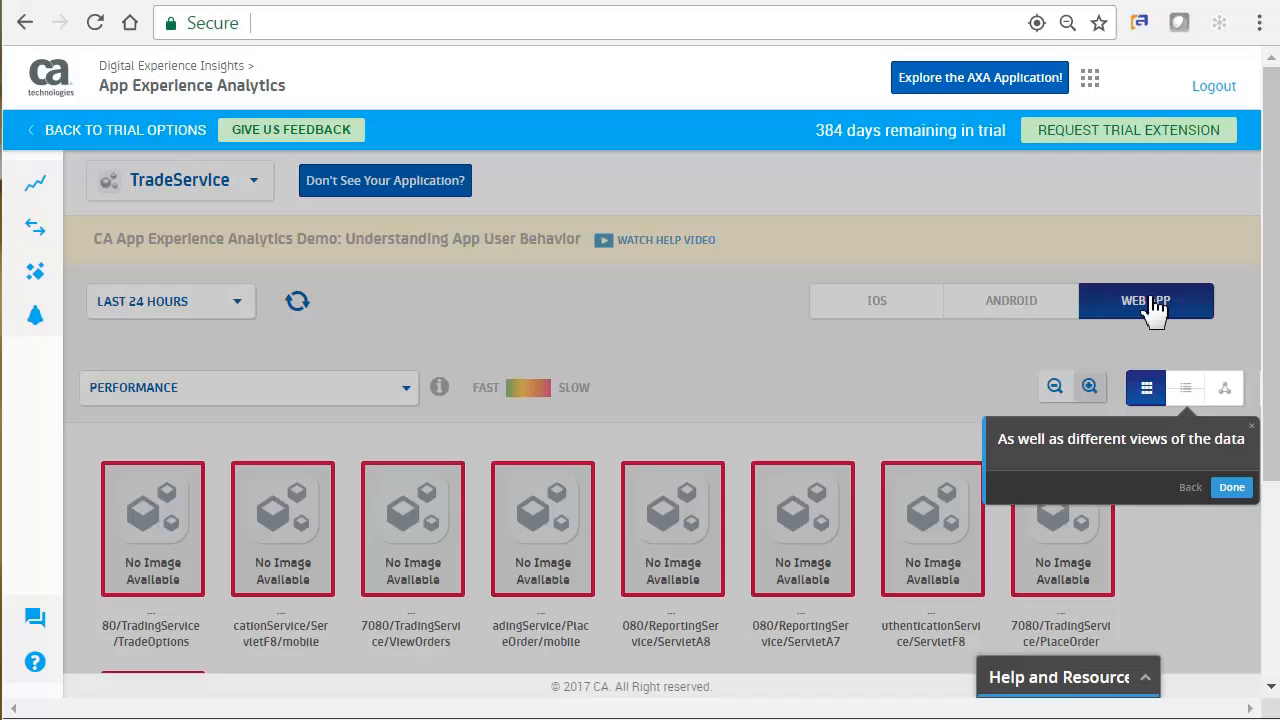
mouse_move(1188, 390)
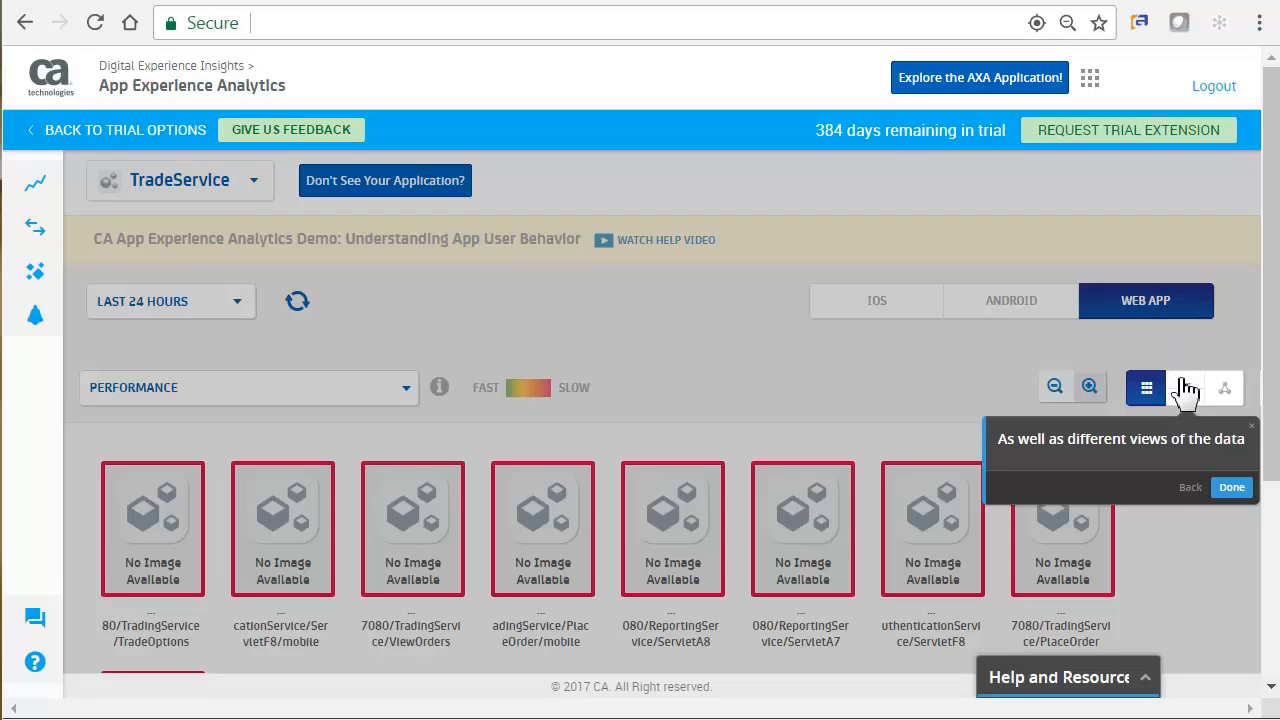
left_click(1185, 388)
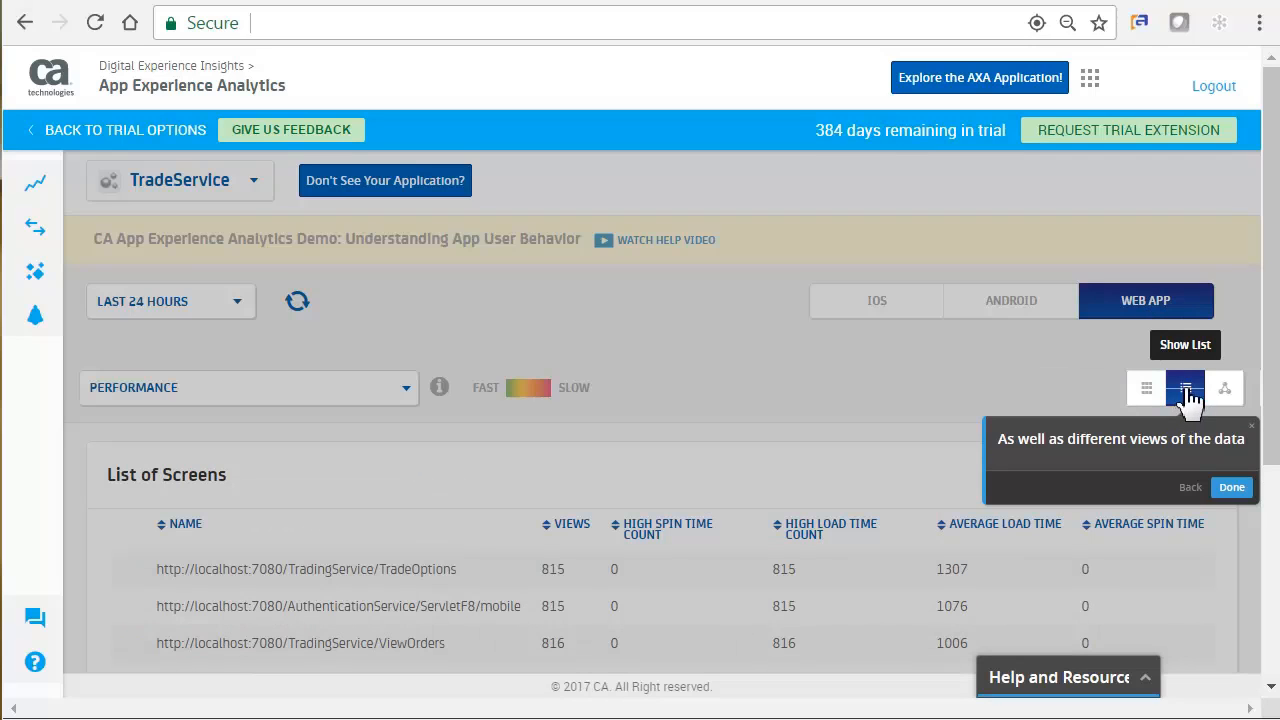
left_click(1225, 388)
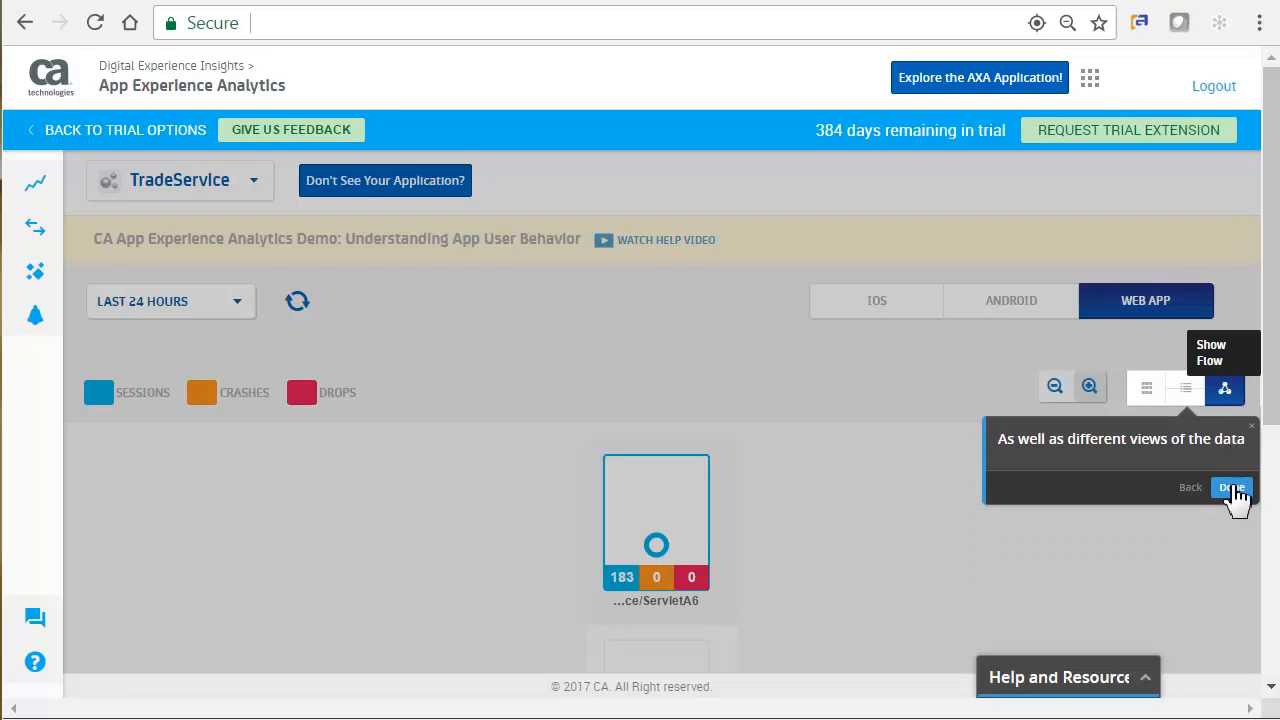
left_click(1232, 488)
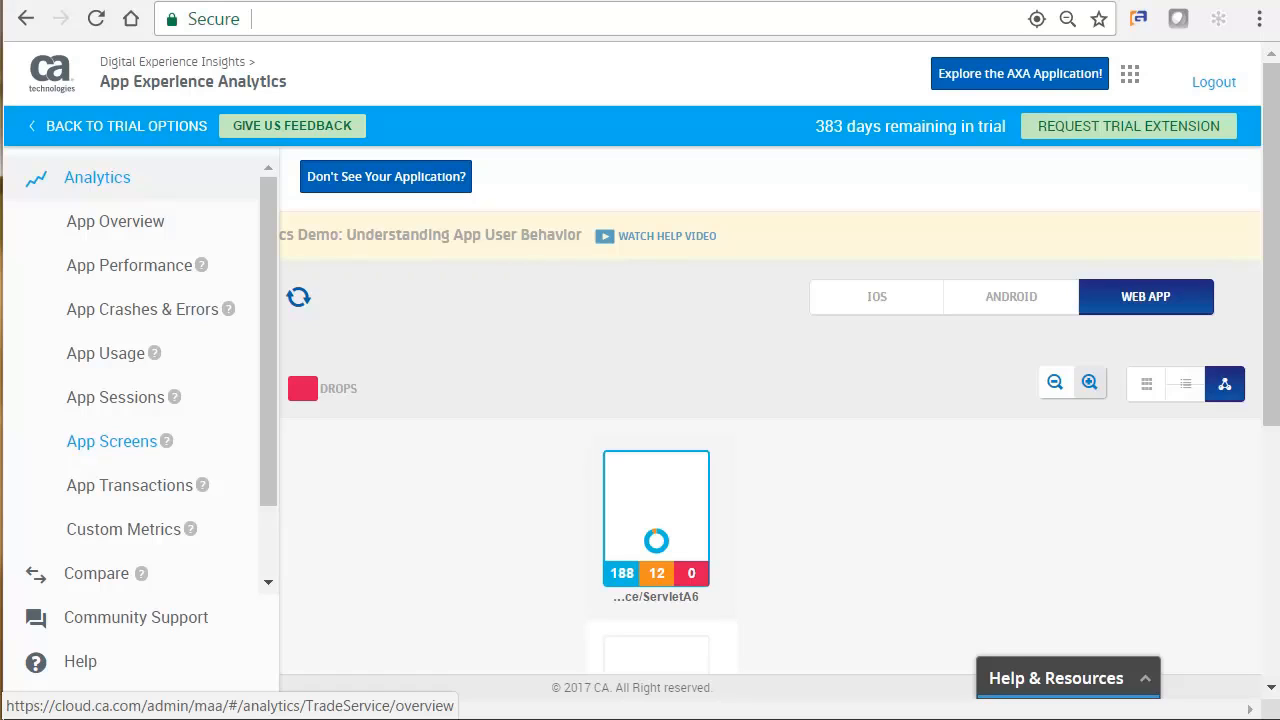
mouse_move(137, 265)
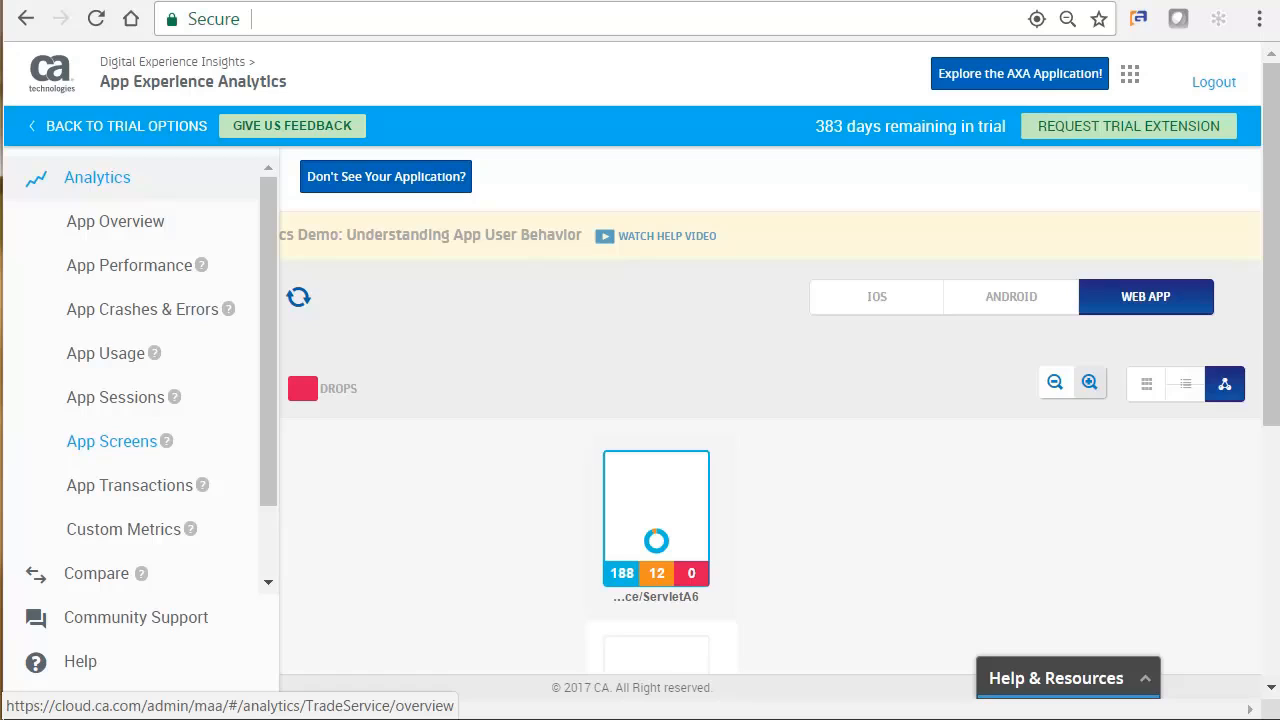
mouse_move(104, 353)
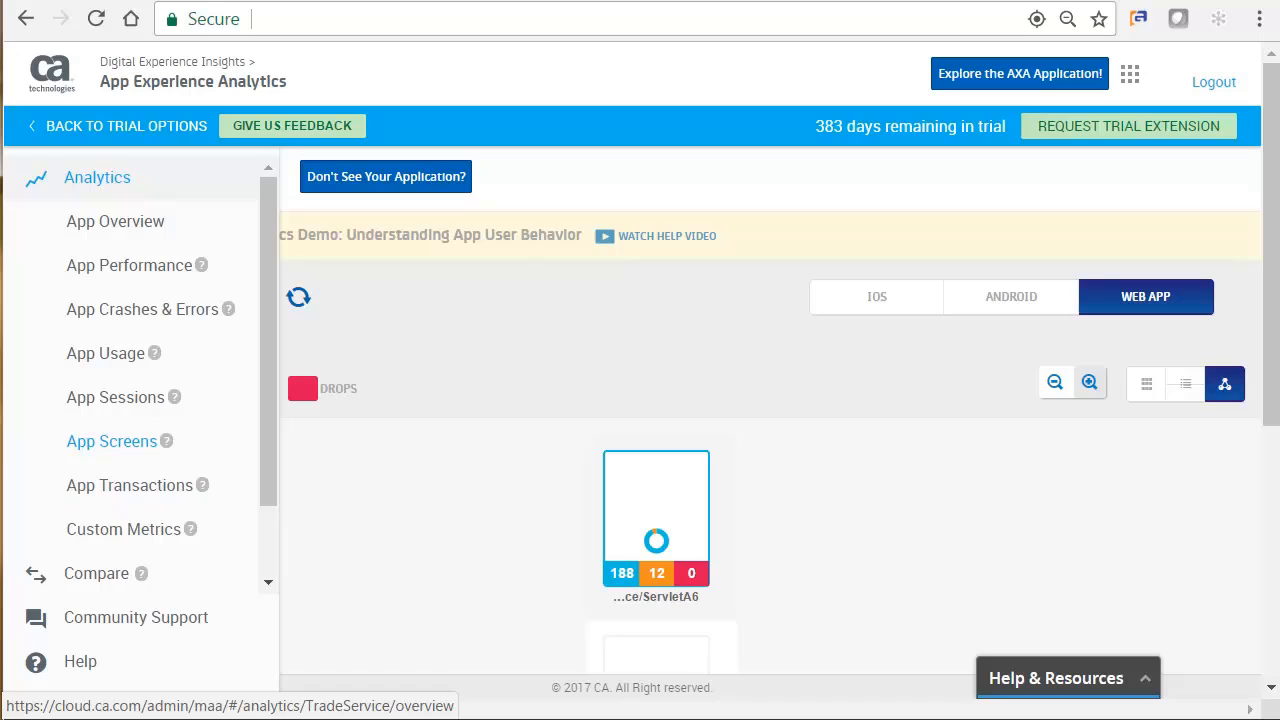
mouse_move(124, 529)
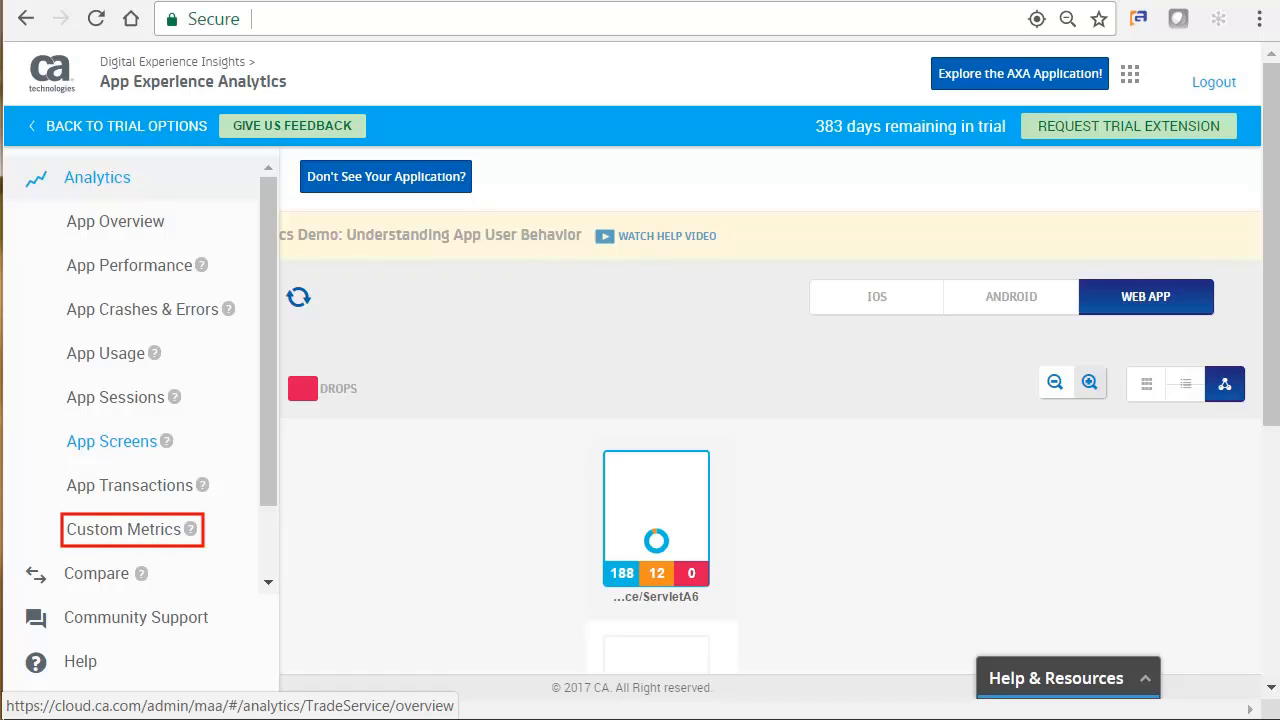
mouse_move(96, 573)
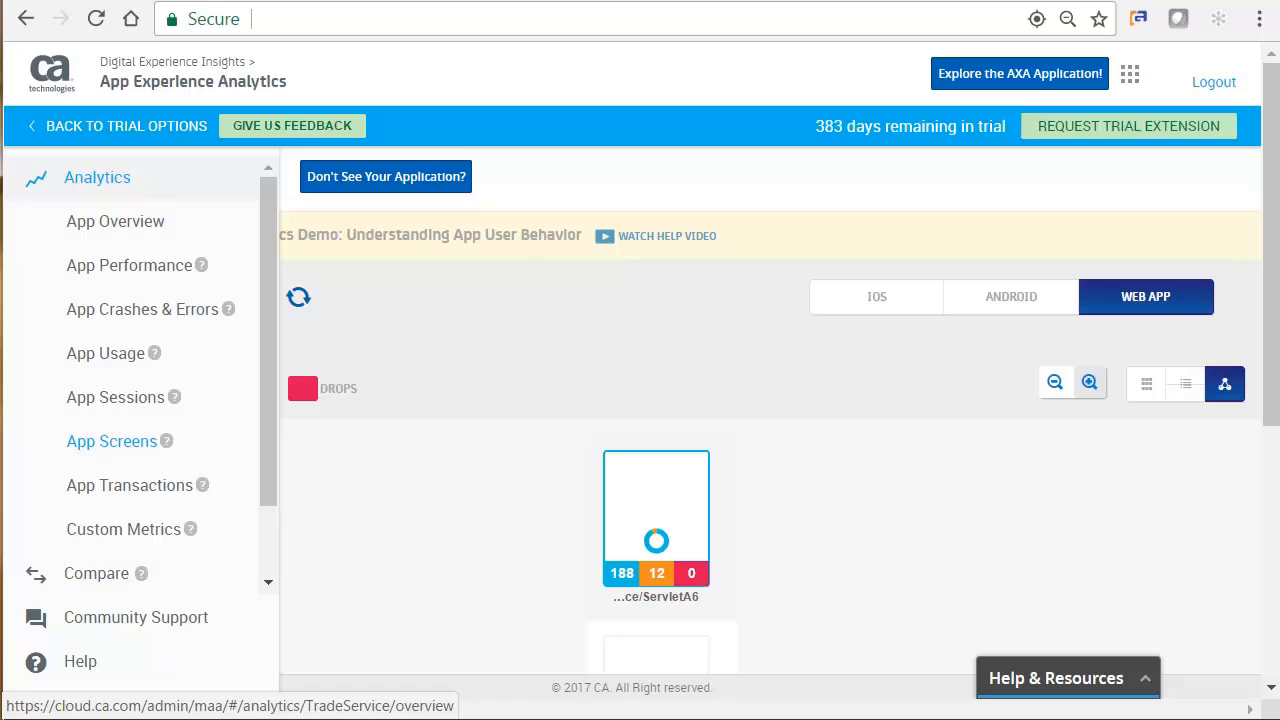
mouse_move(114, 135)
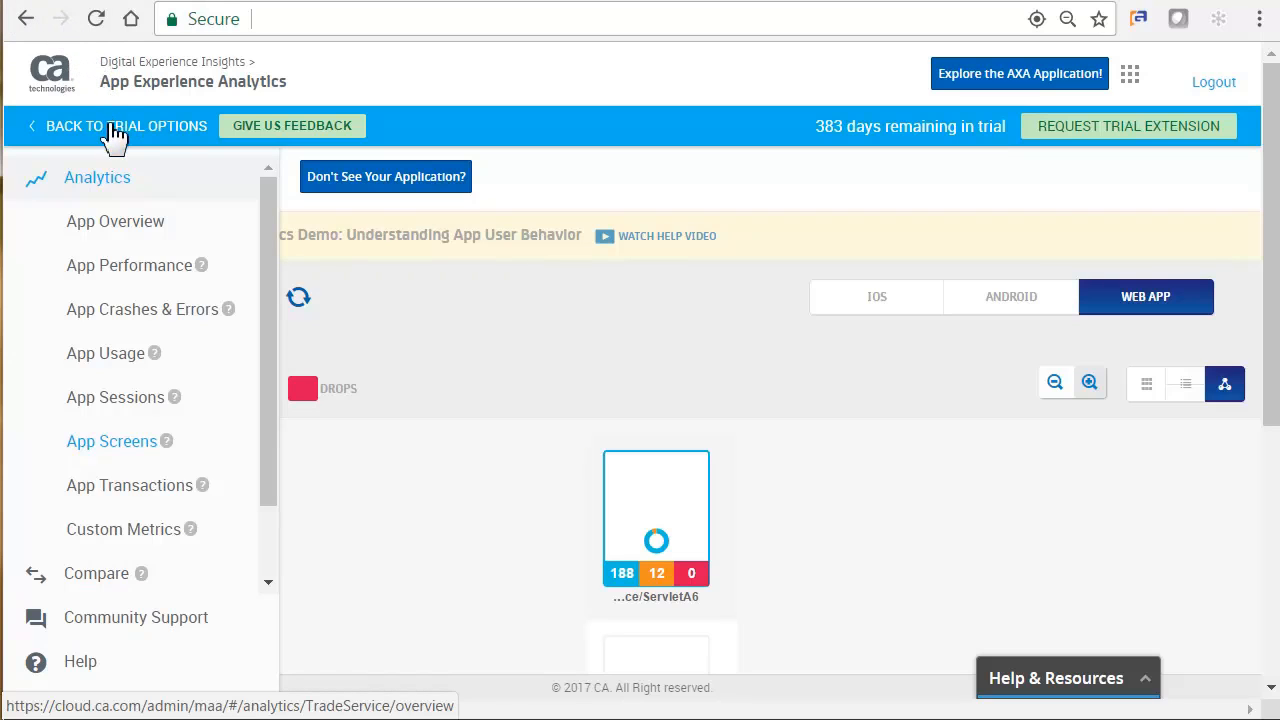
Step: Return to TradeService's Usage And Performance tiles for the last 24 hours
left_click(115, 221)
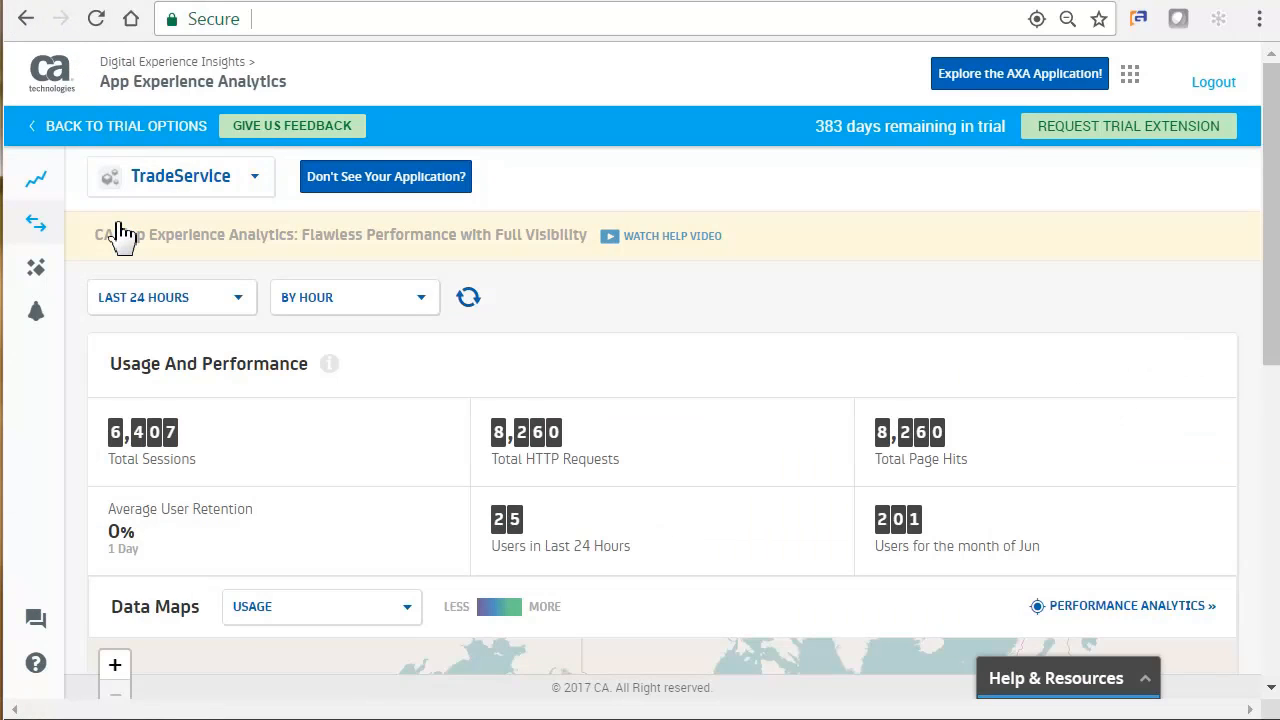
mouse_move(597, 270)
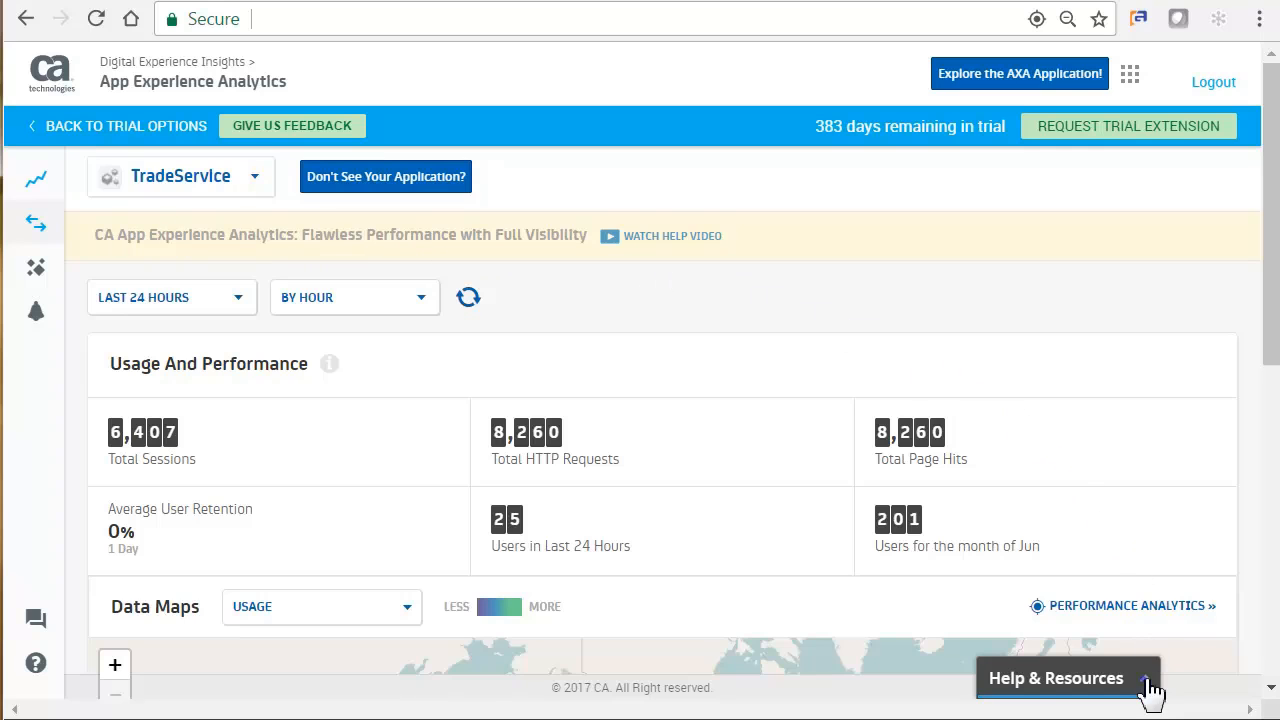
Step: Browse Help topics, collapsing Set Up, Integrate Your App and Additional Resources, then show Getting Started
left_click(1056, 678)
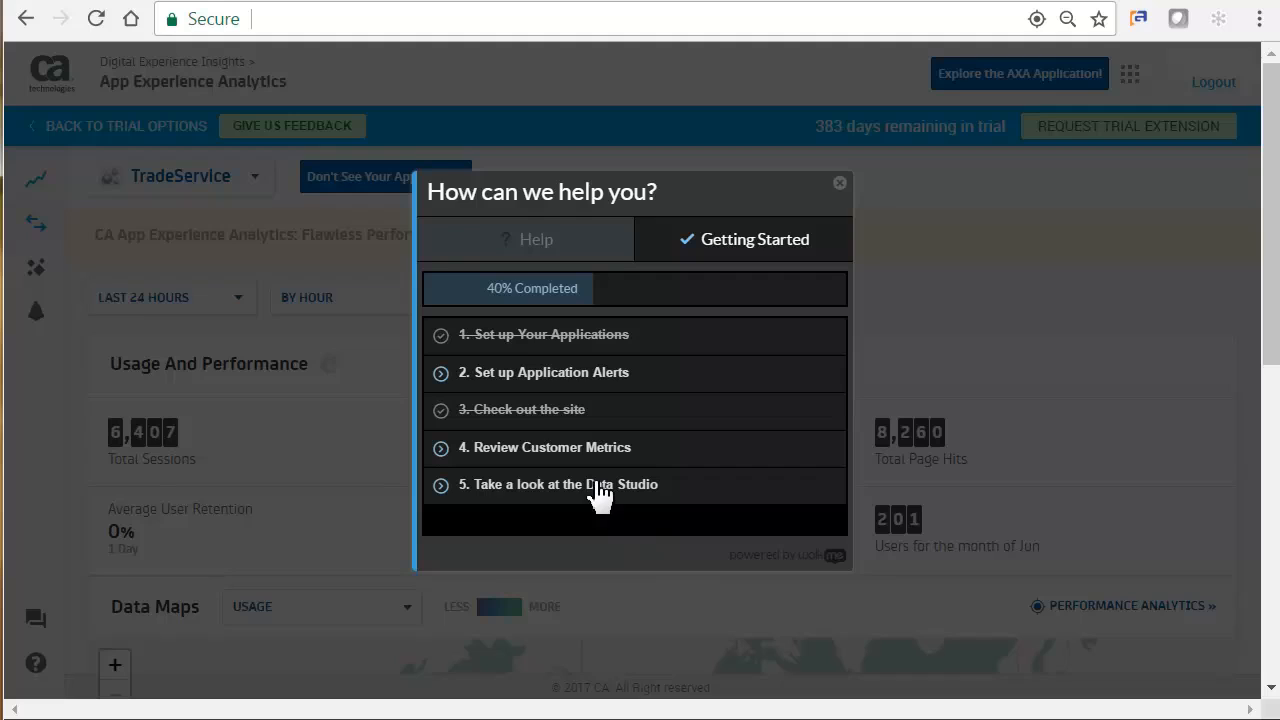
left_click(526, 239)
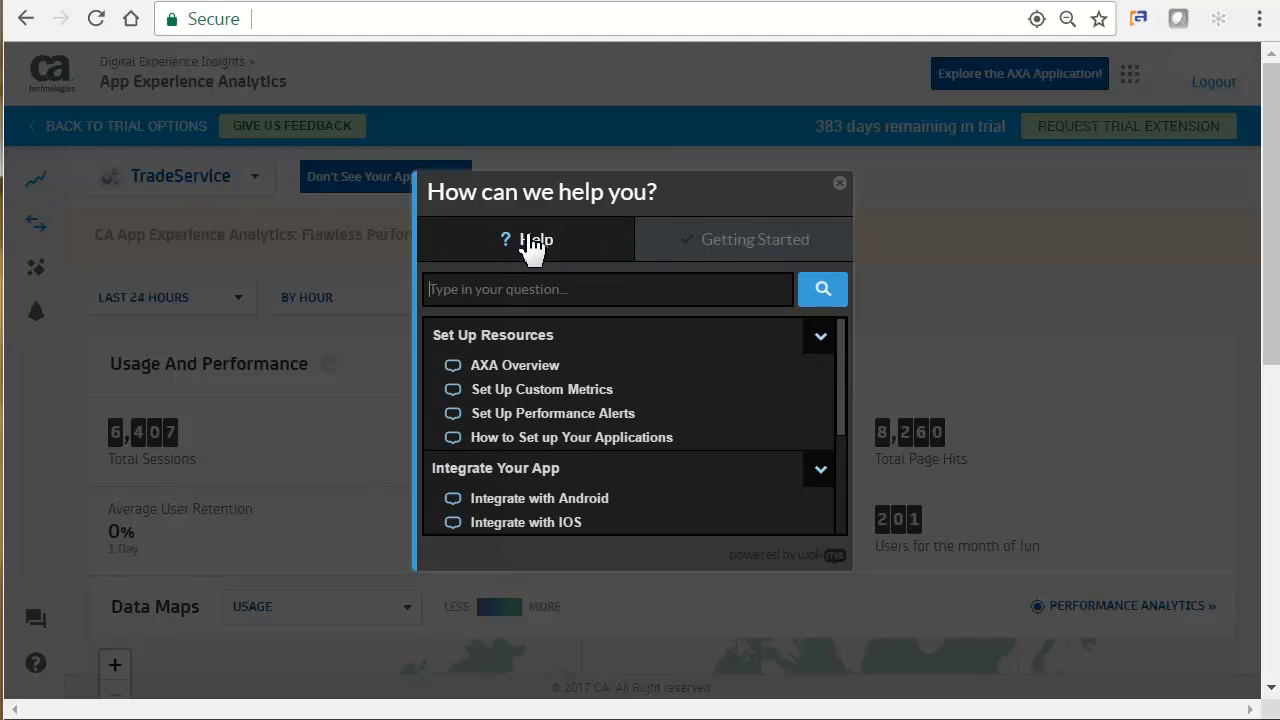
mouse_move(568, 245)
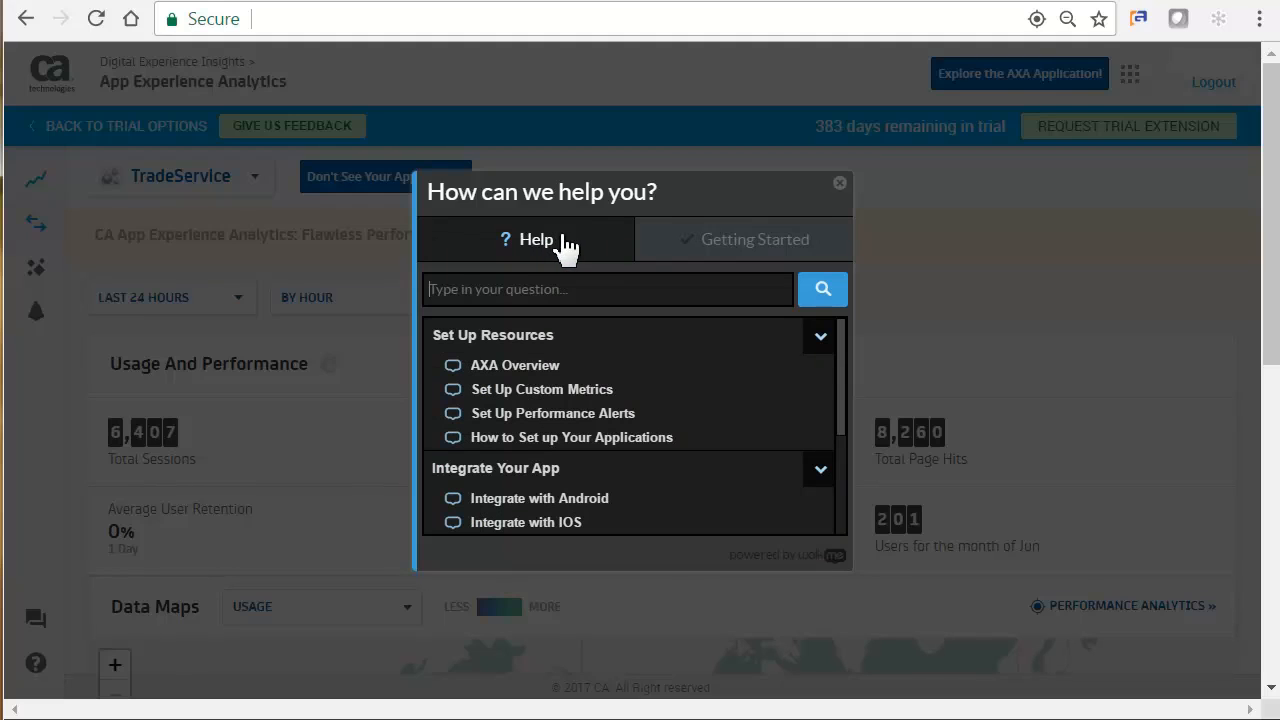
left_click(819, 335)
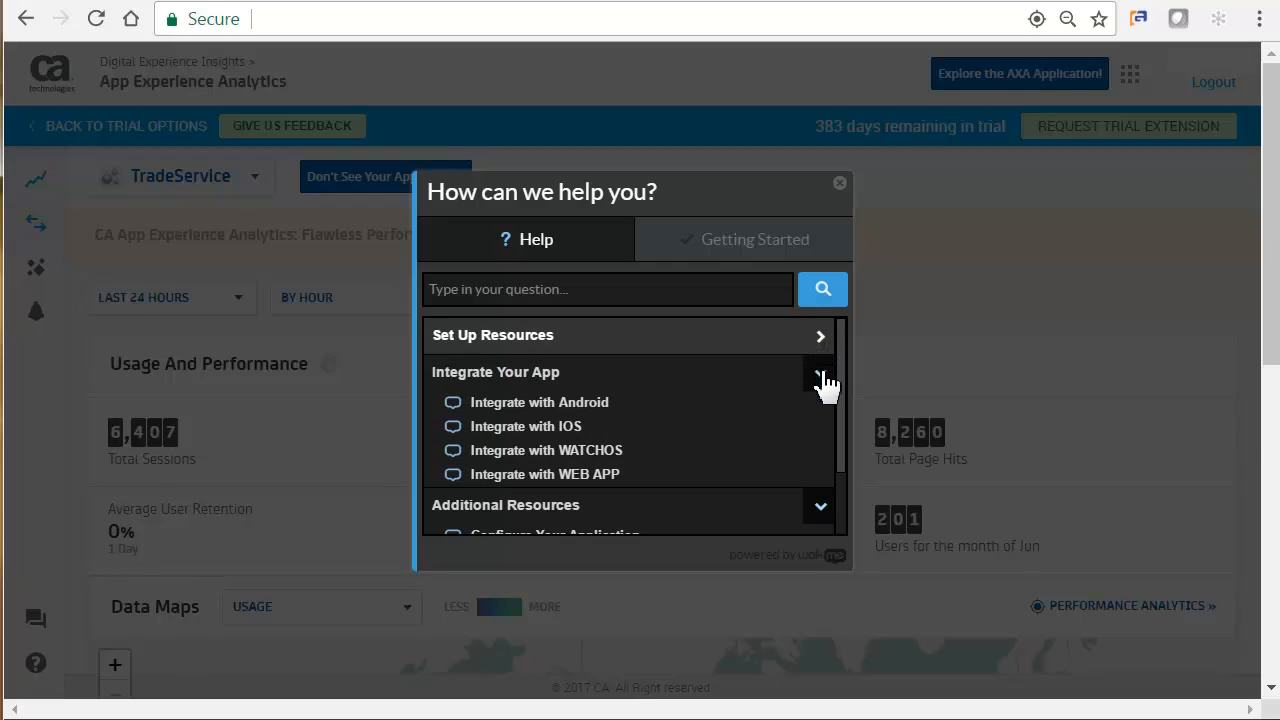
left_click(820, 372)
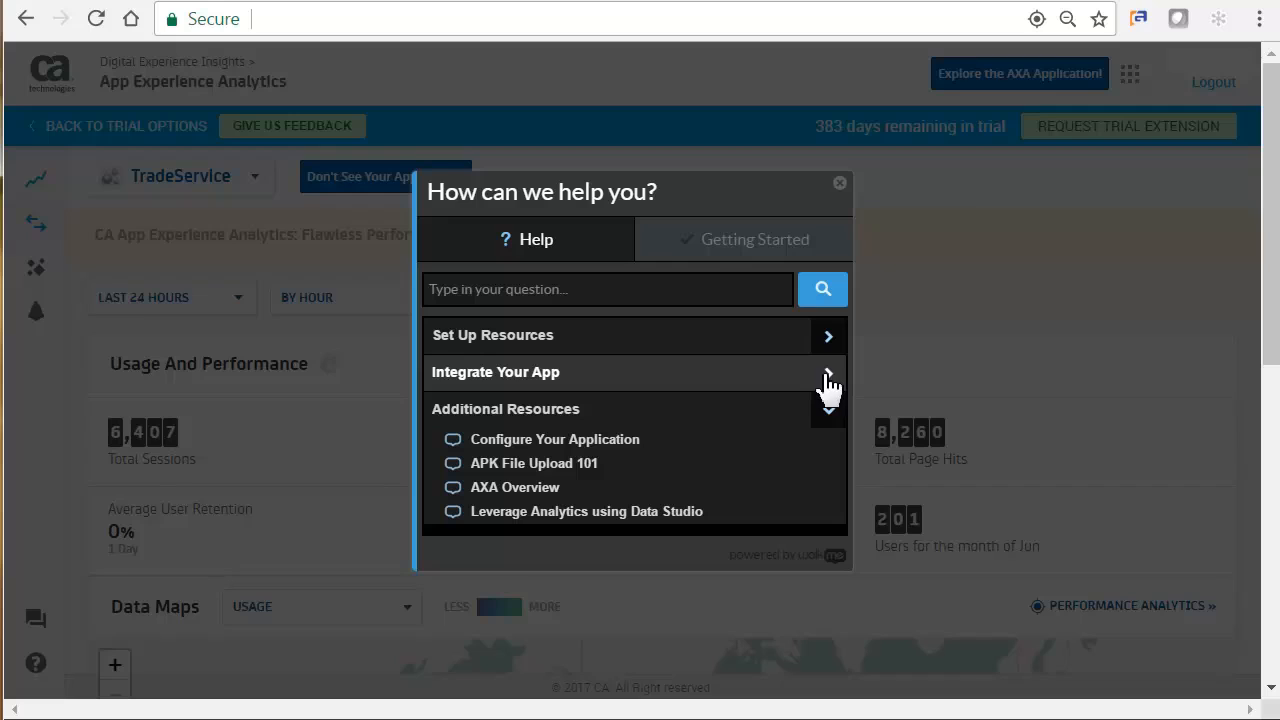
left_click(828, 408)
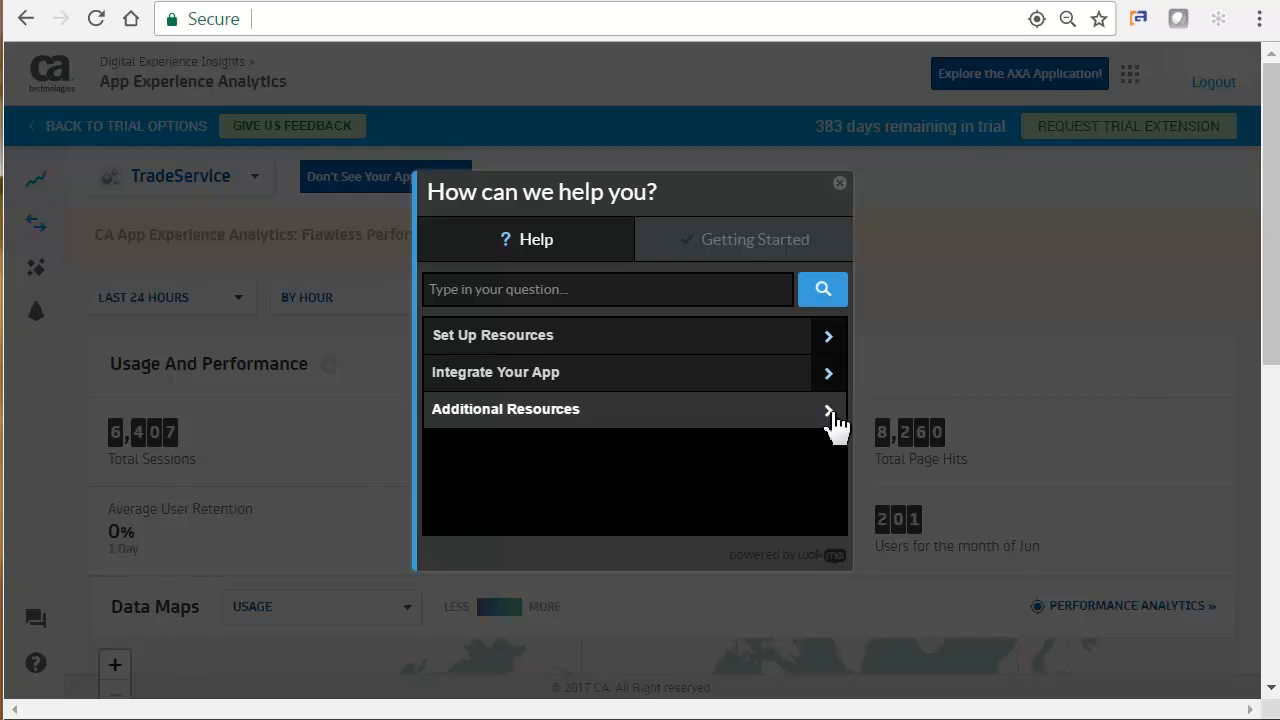
mouse_move(750, 258)
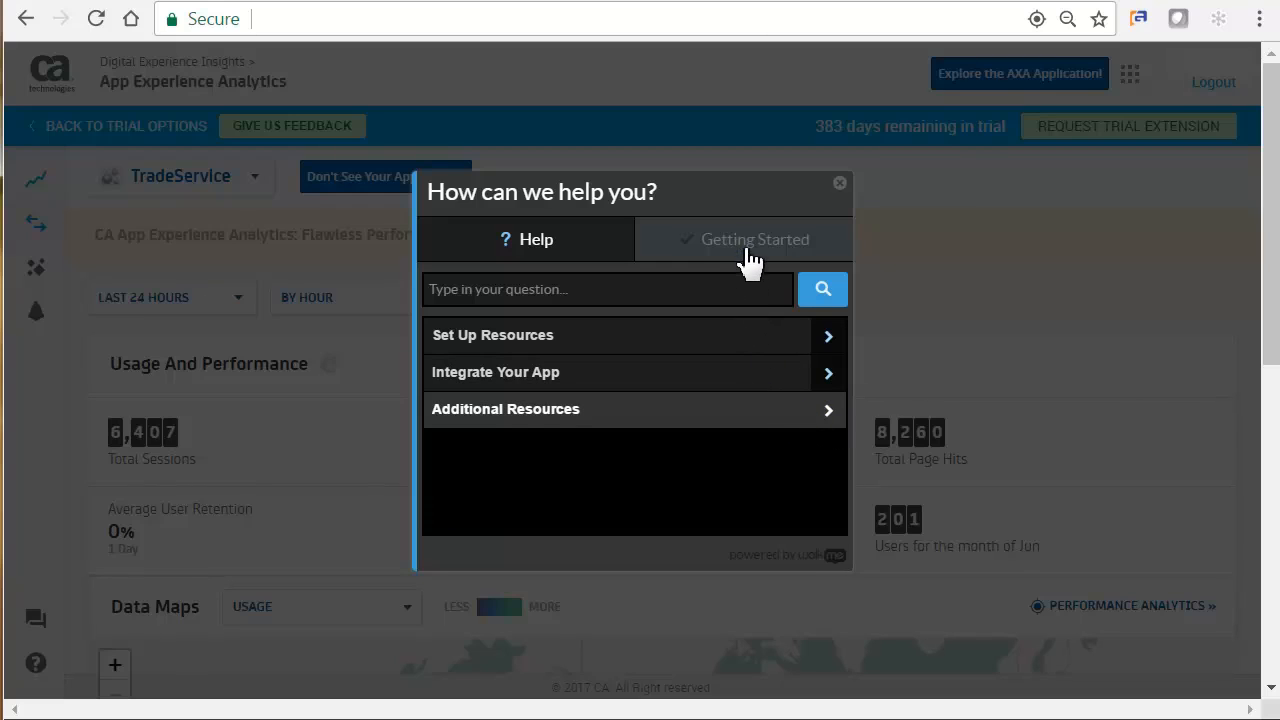
left_click(750, 239)
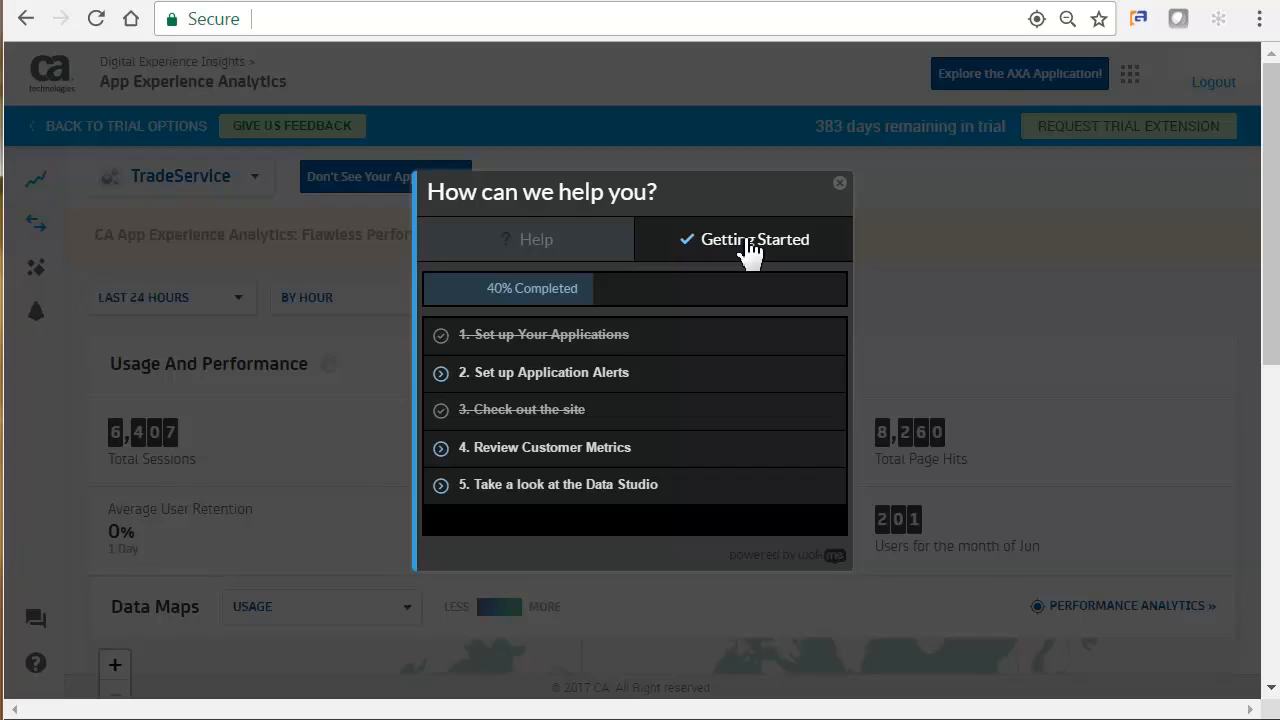
mouse_move(497, 497)
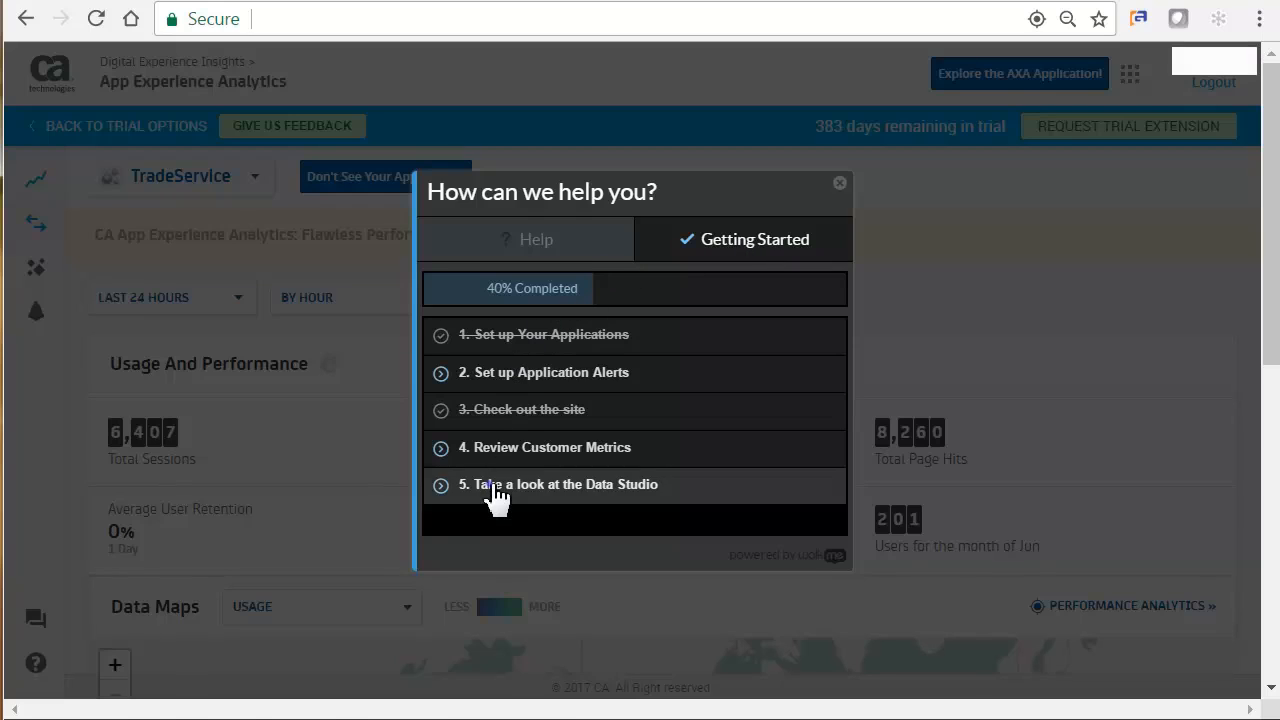
Step: Start 'Take a look at the Data Studio' and switch to Data Studio
left_click(840, 183)
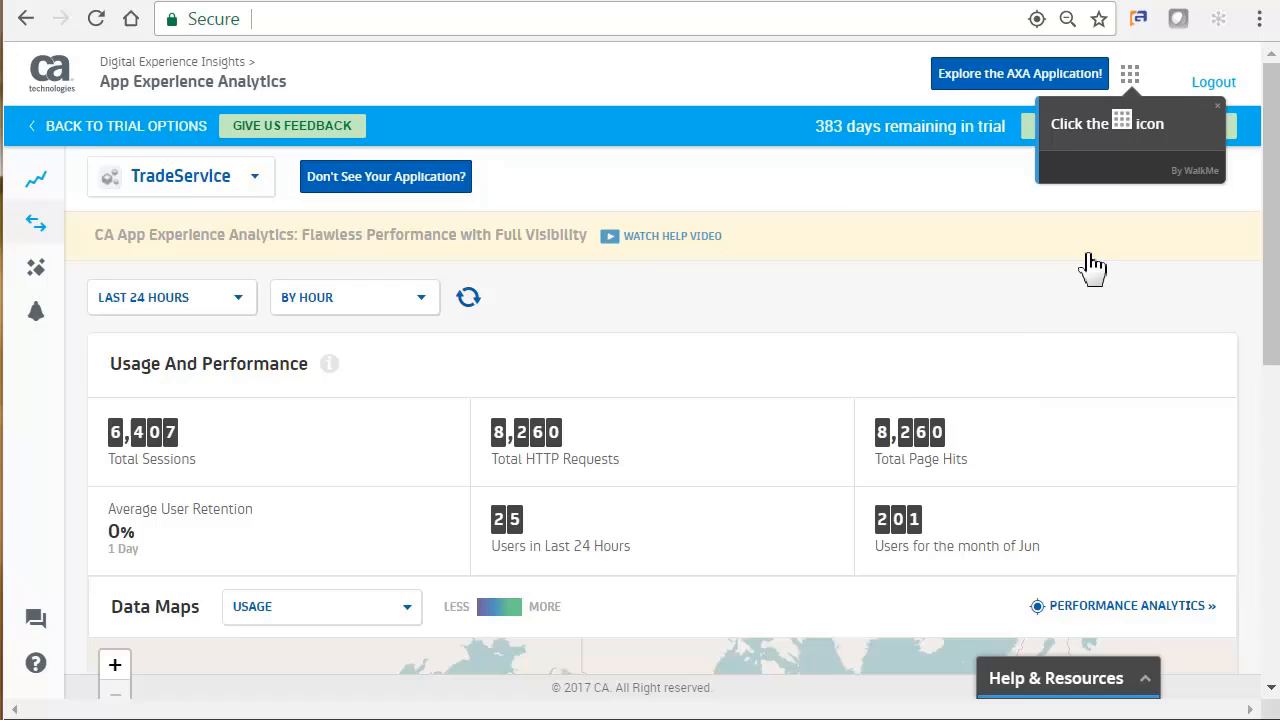
left_click(1129, 75)
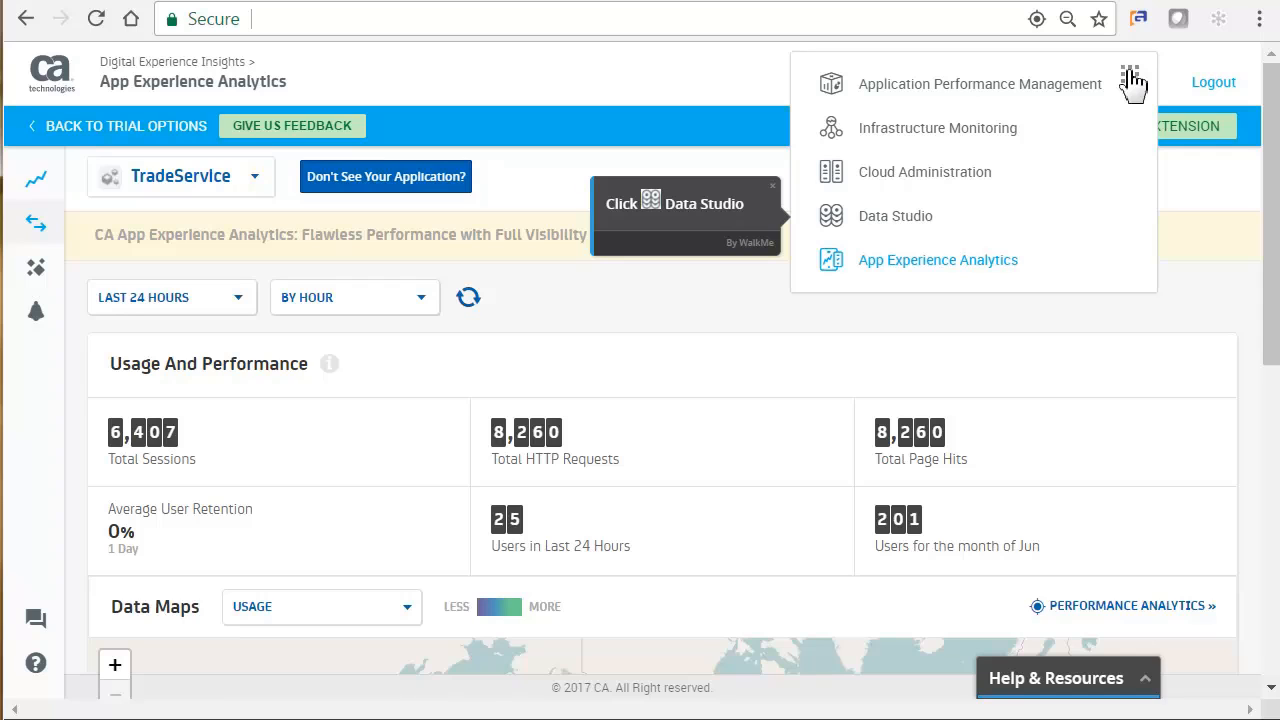
mouse_move(833, 216)
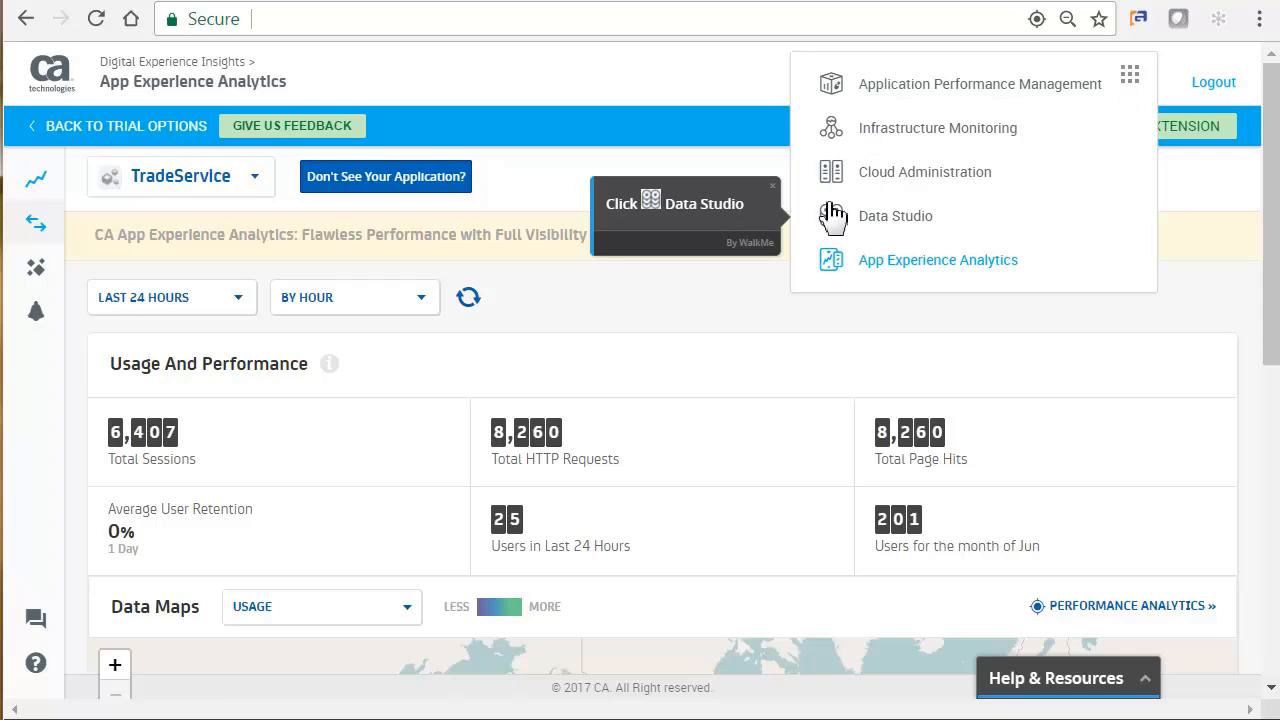
left_click(894, 216)
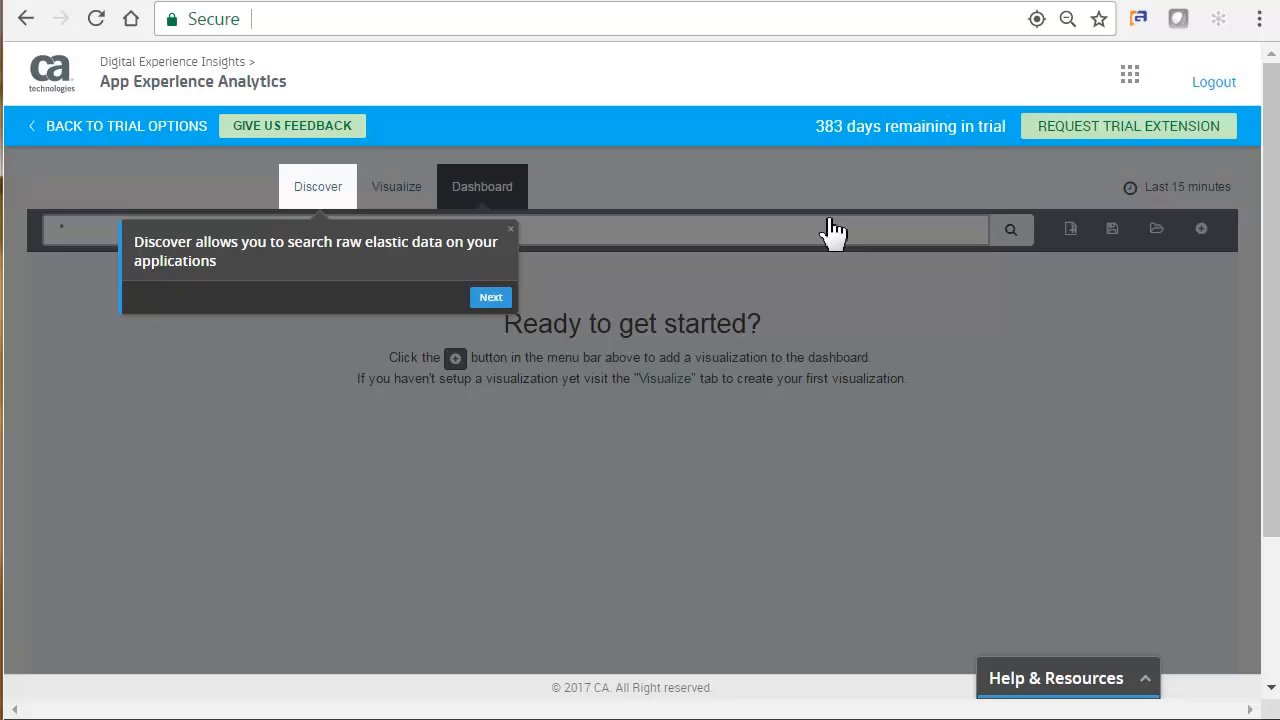
mouse_move(638, 243)
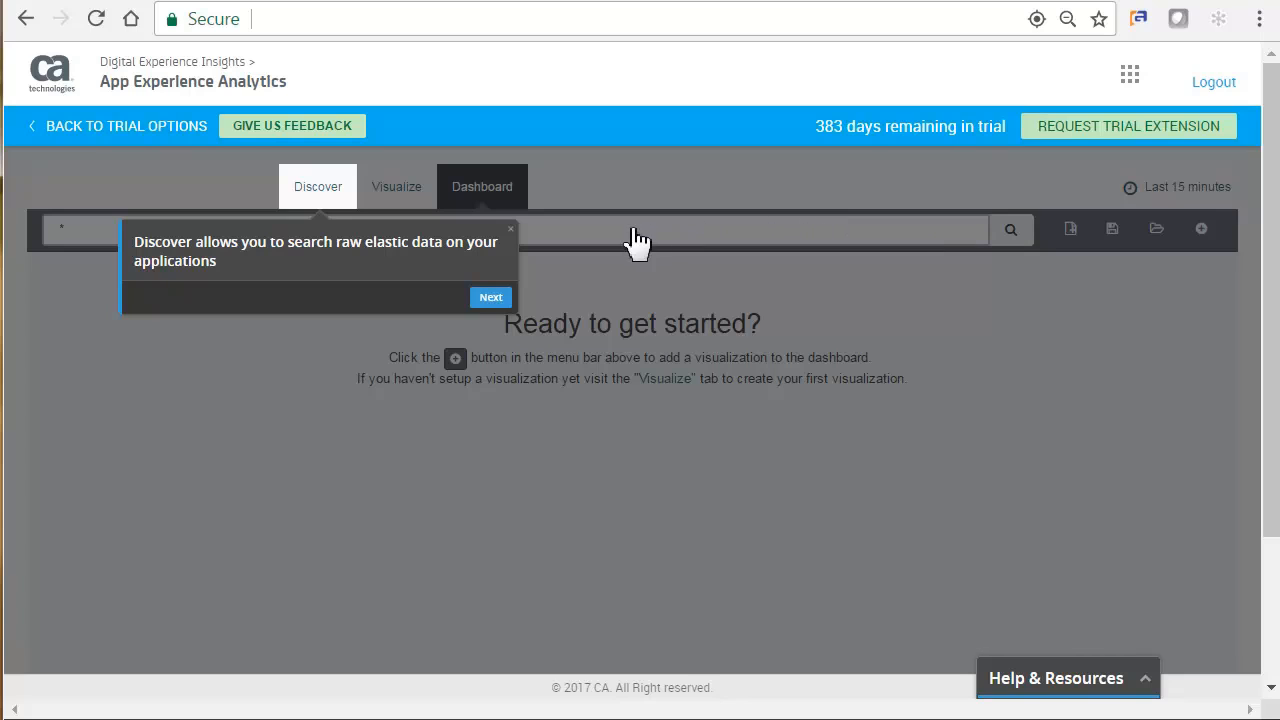
Step: Advance past the Discover and Visualize tooltips to the Dashboards tip
left_click(490, 297)
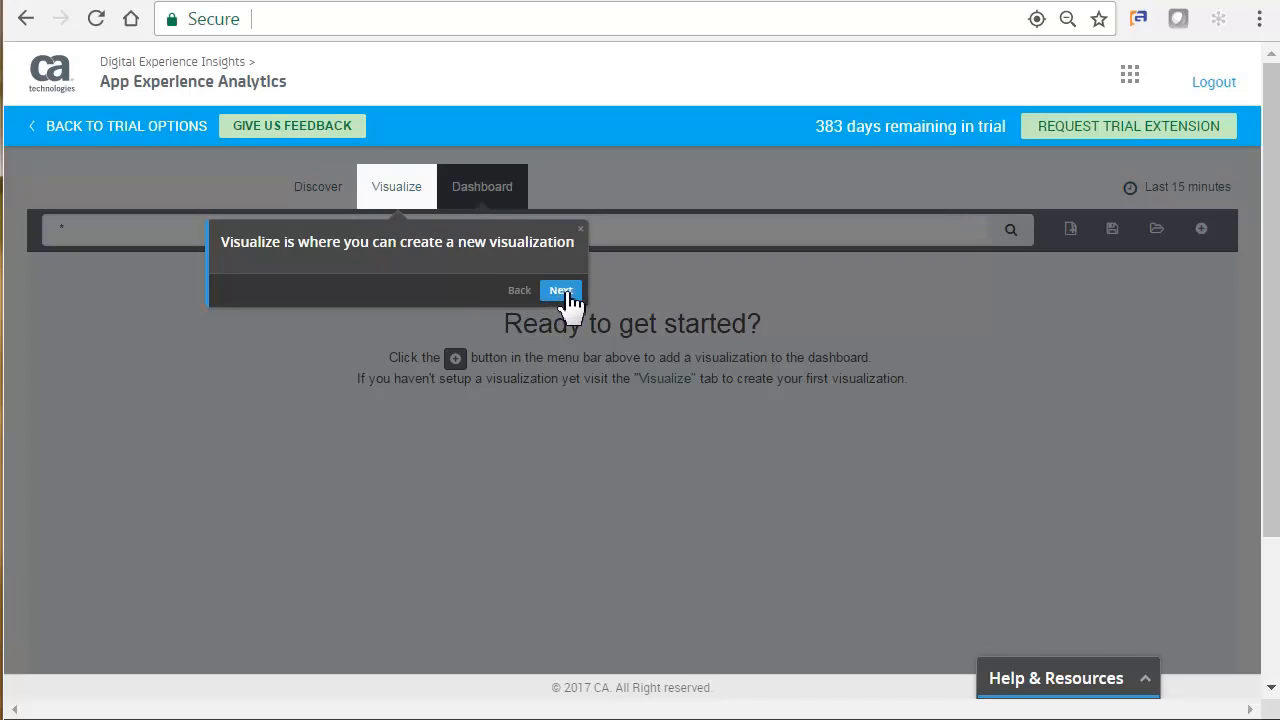
left_click(561, 290)
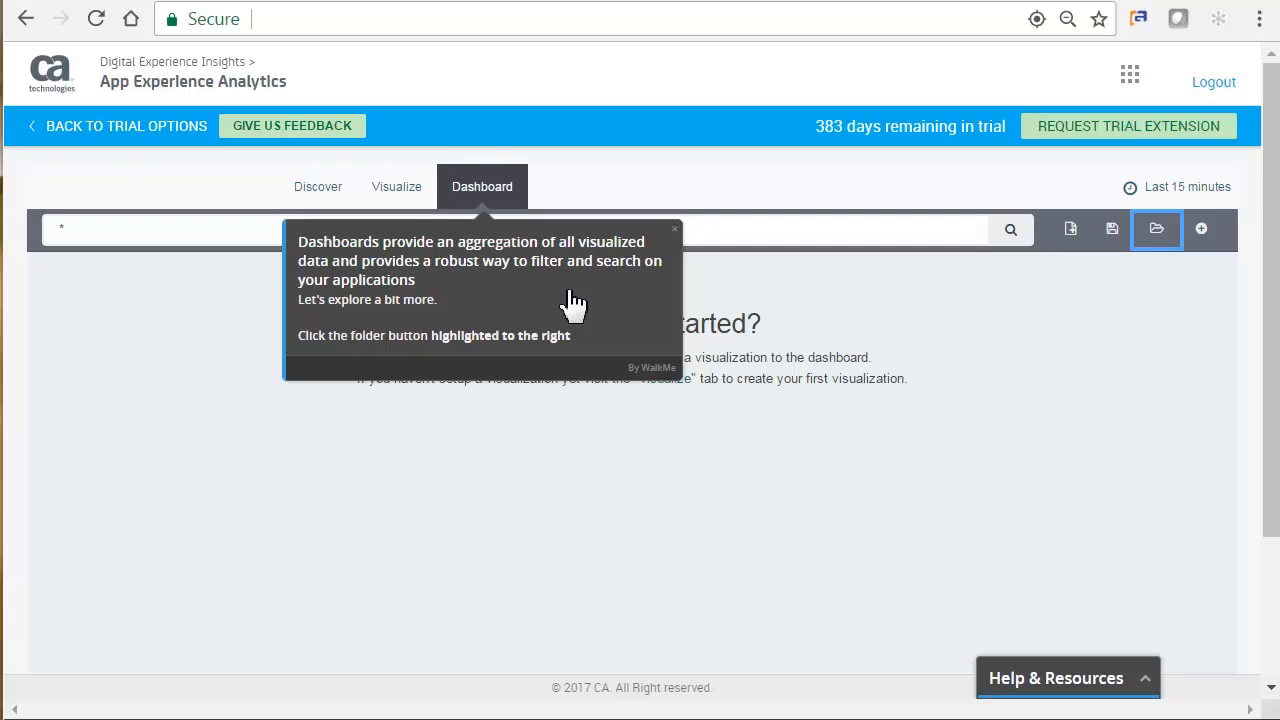
mouse_move(1075, 280)
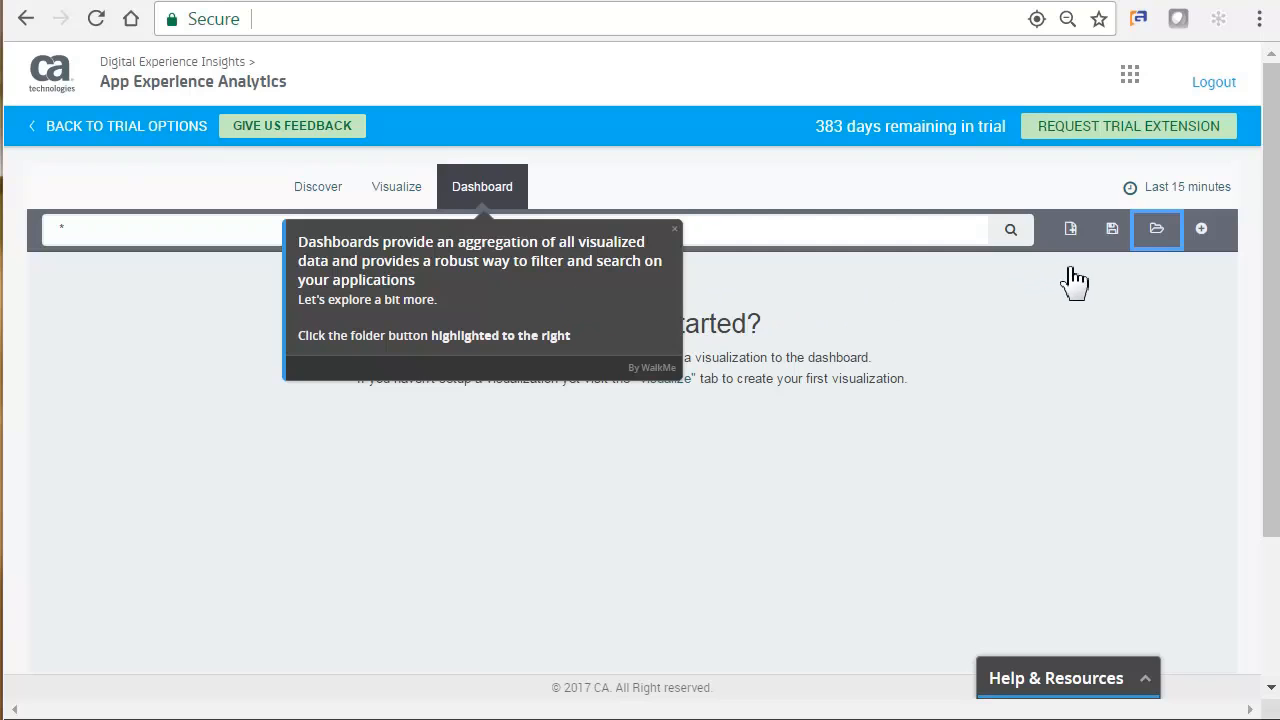
Step: Filter dashboards by 'omni' and load '07) Omni Channel - Session Details'
type("omni")
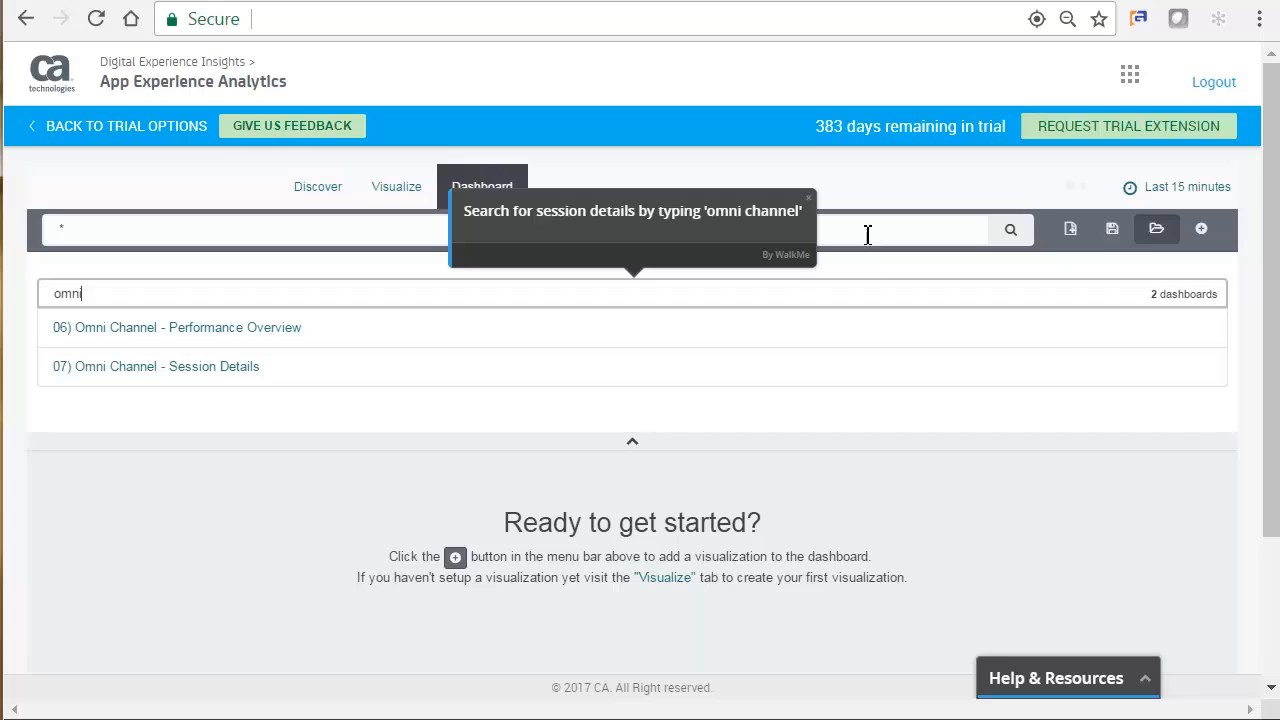
mouse_move(395, 293)
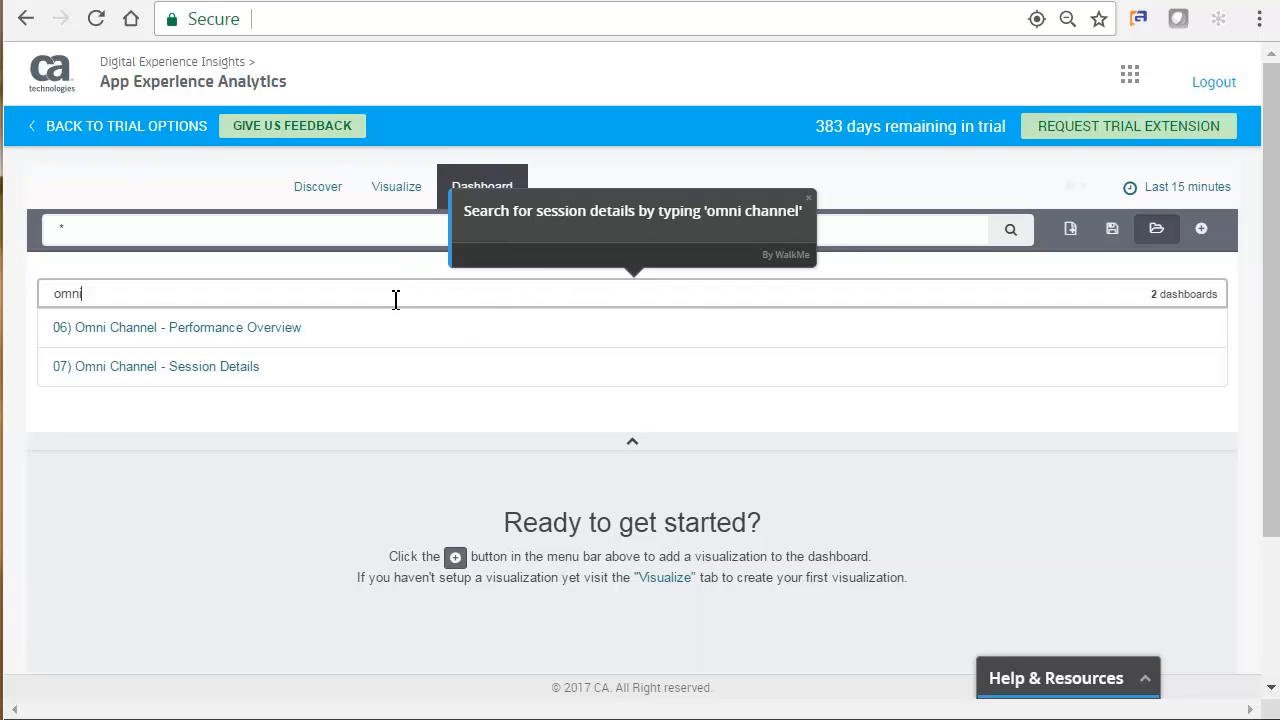
mouse_move(222, 332)
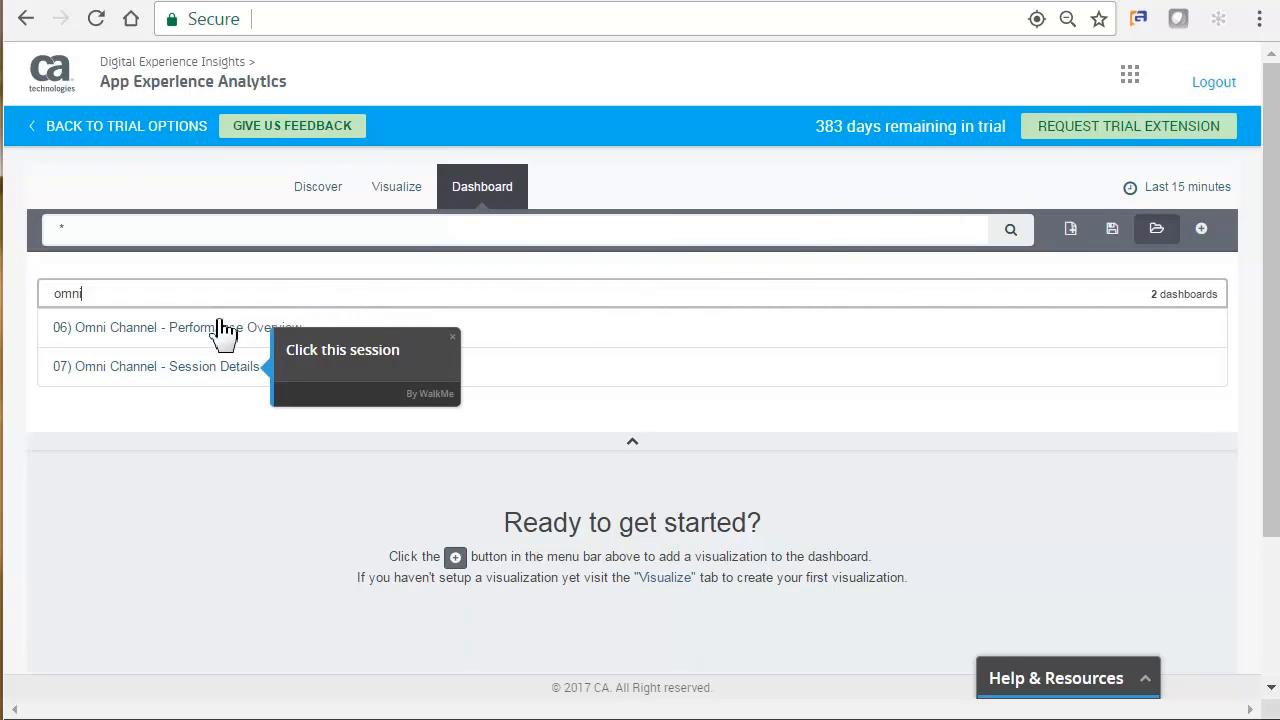
left_click(176, 327)
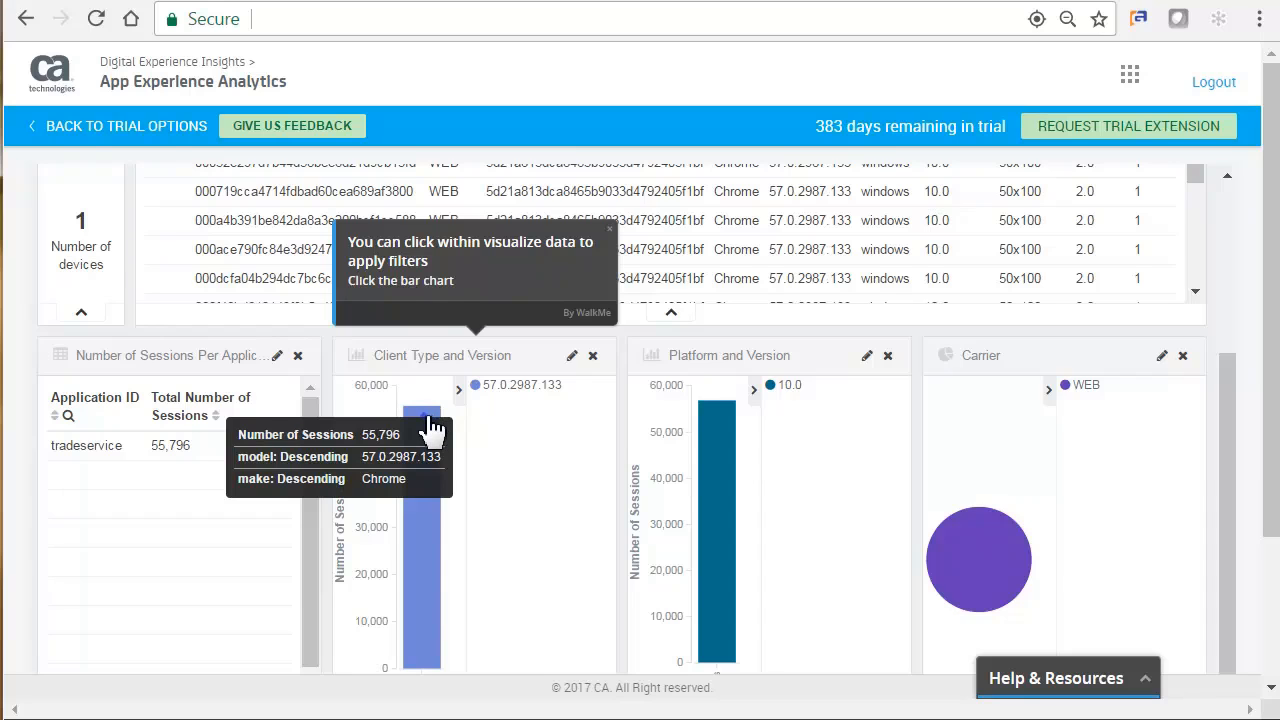
Step: Filter on the Chrome bar and apply make Chrome, model 57.0.2987.133
left_click(421, 450)
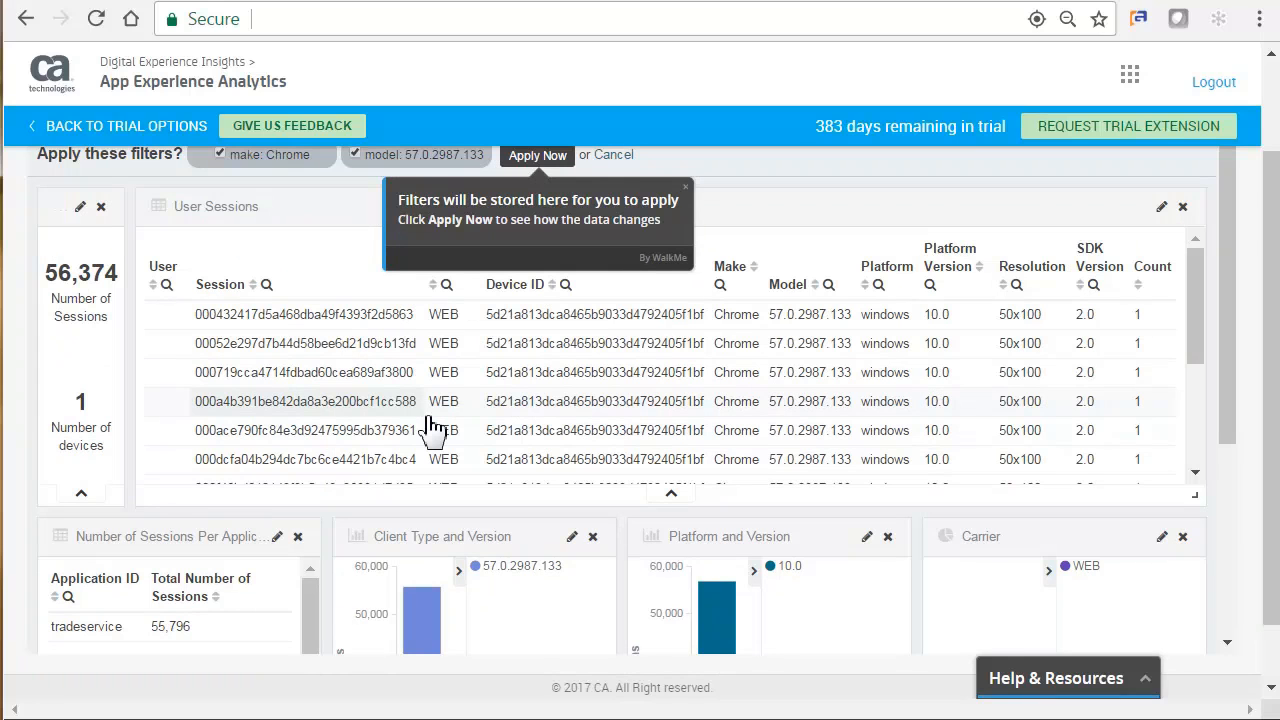
mouse_move(537, 158)
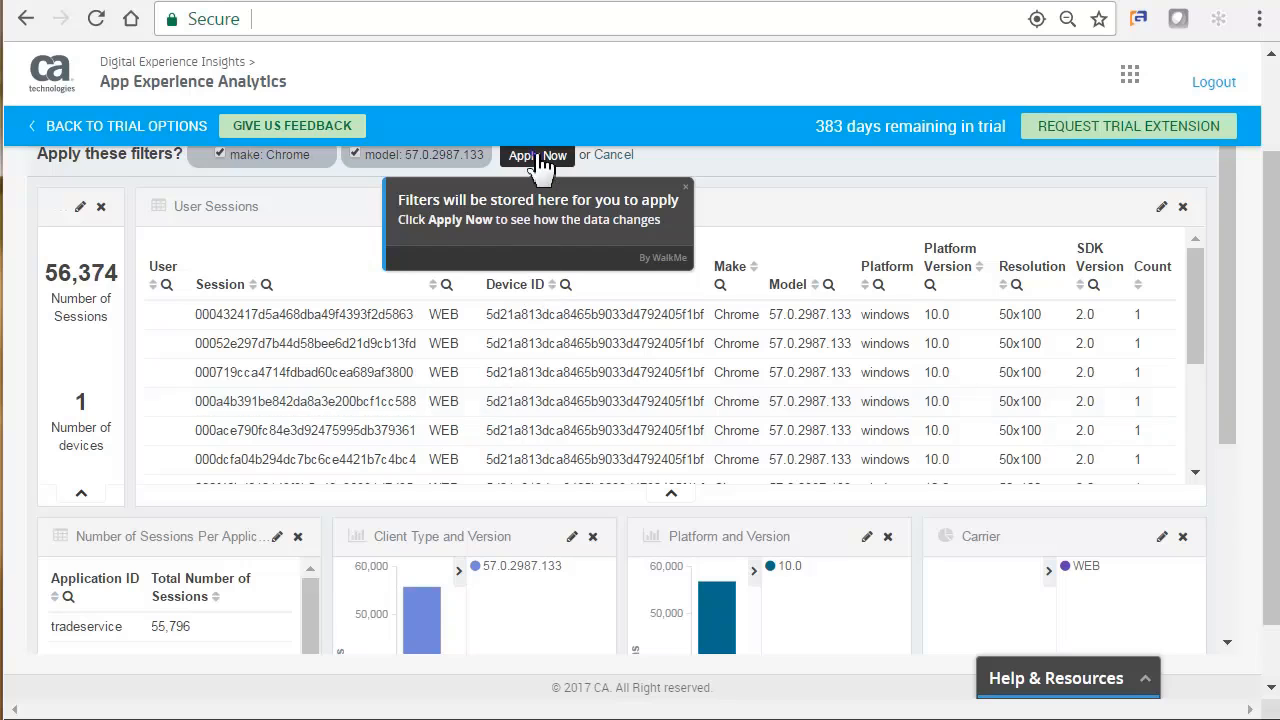
left_click(538, 155)
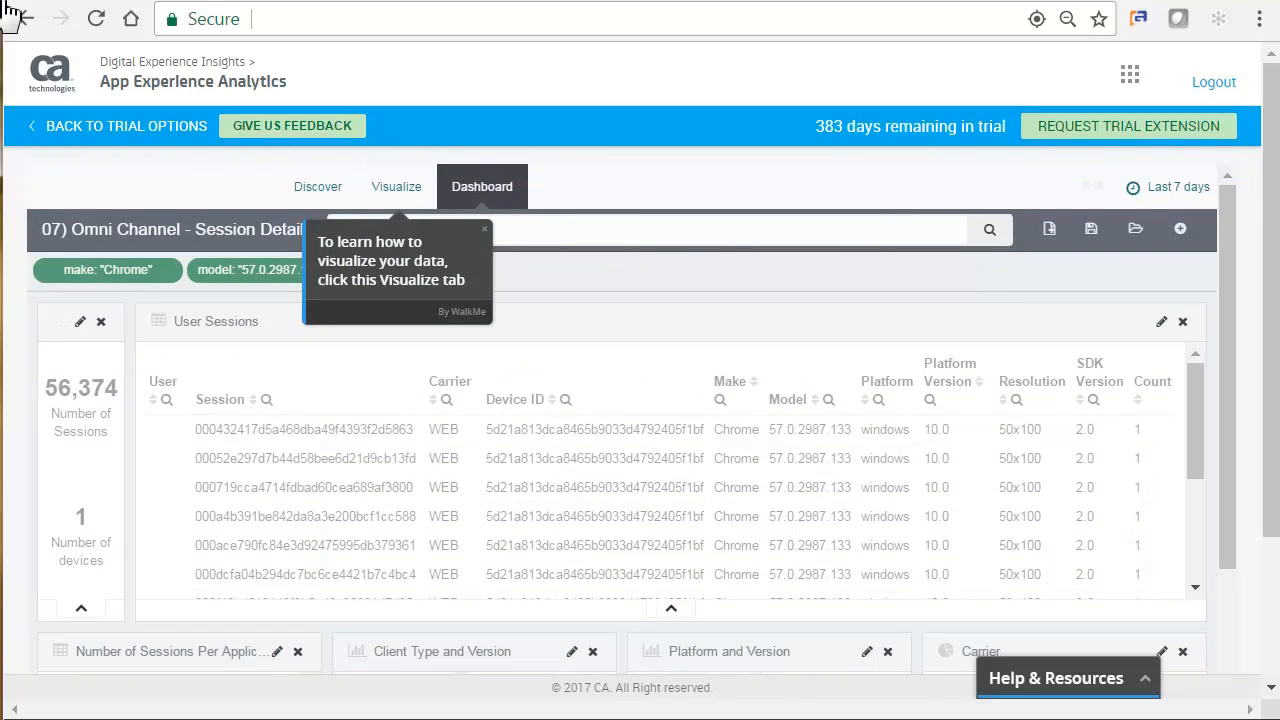
mouse_move(398, 195)
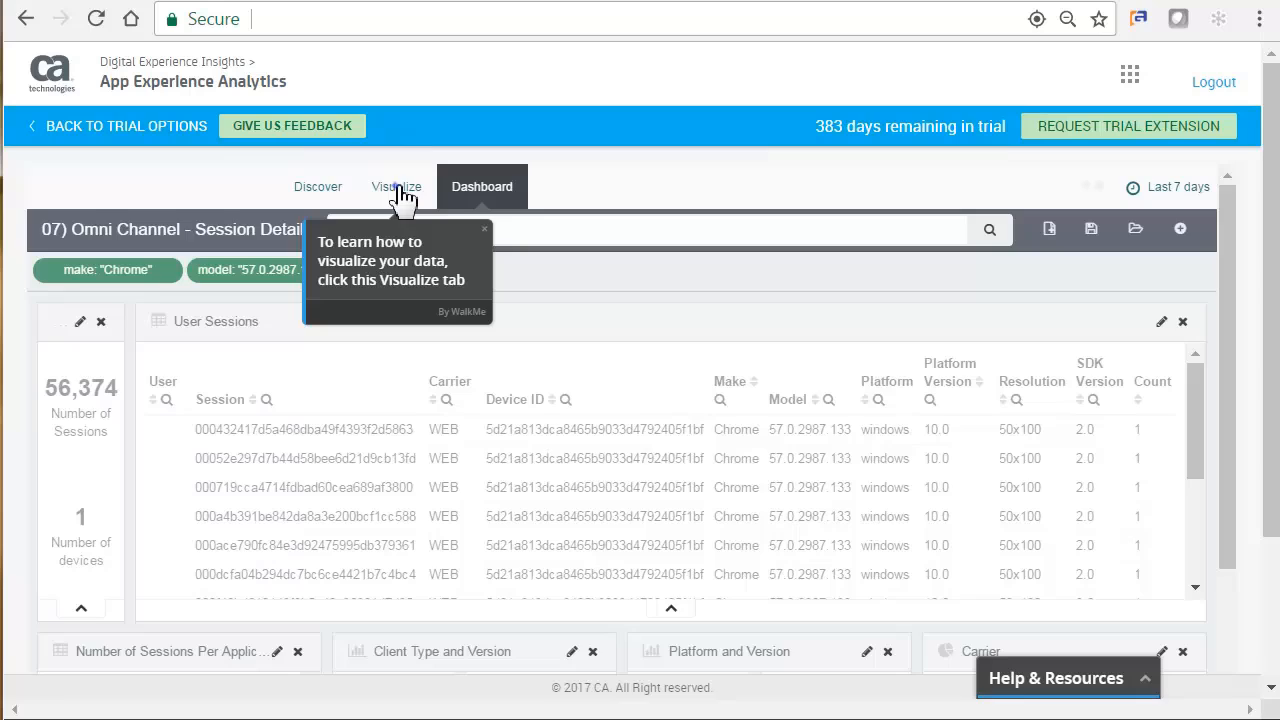
Step: Create a new pie-chart visualization of counts based on a new search
left_click(396, 186)
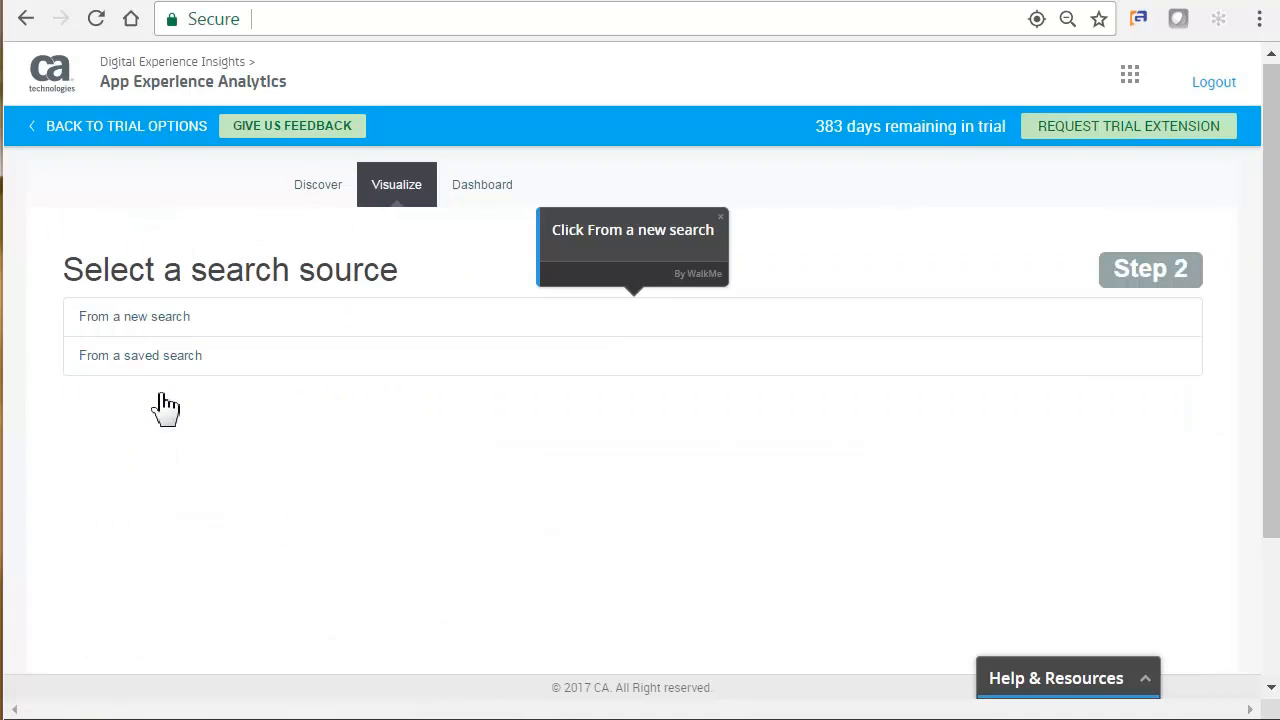
mouse_move(218, 332)
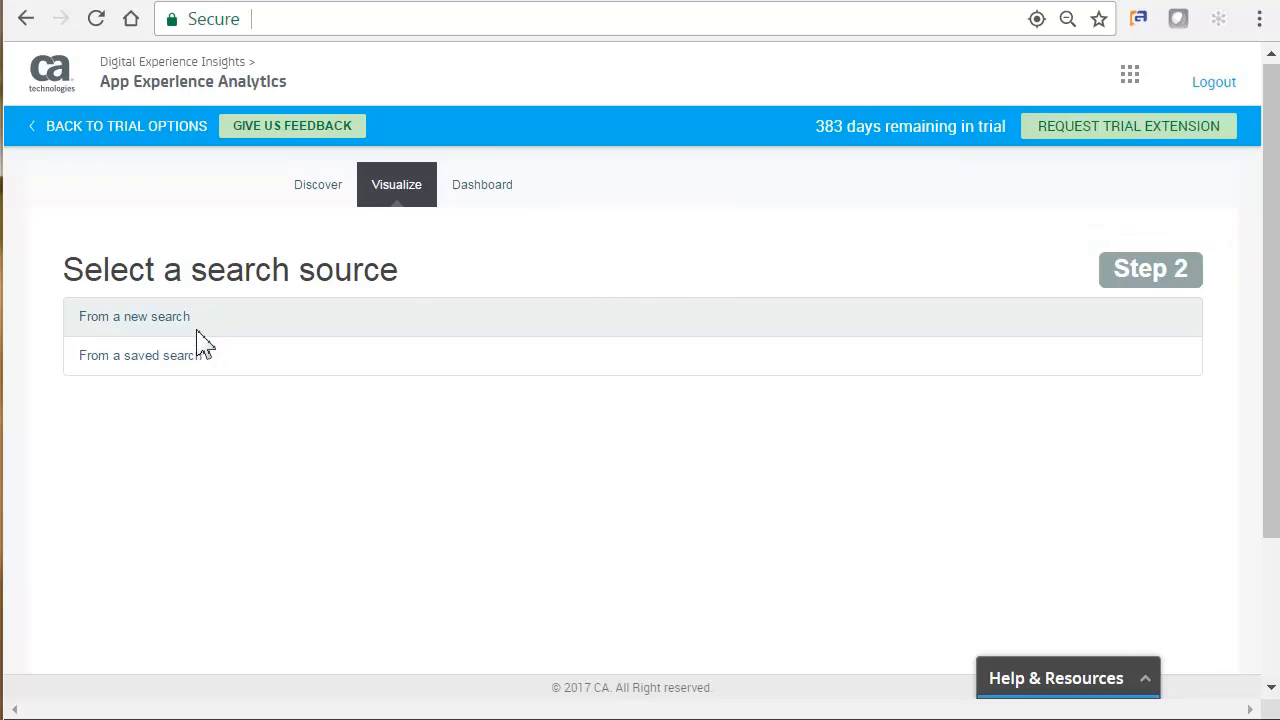
left_click(134, 316)
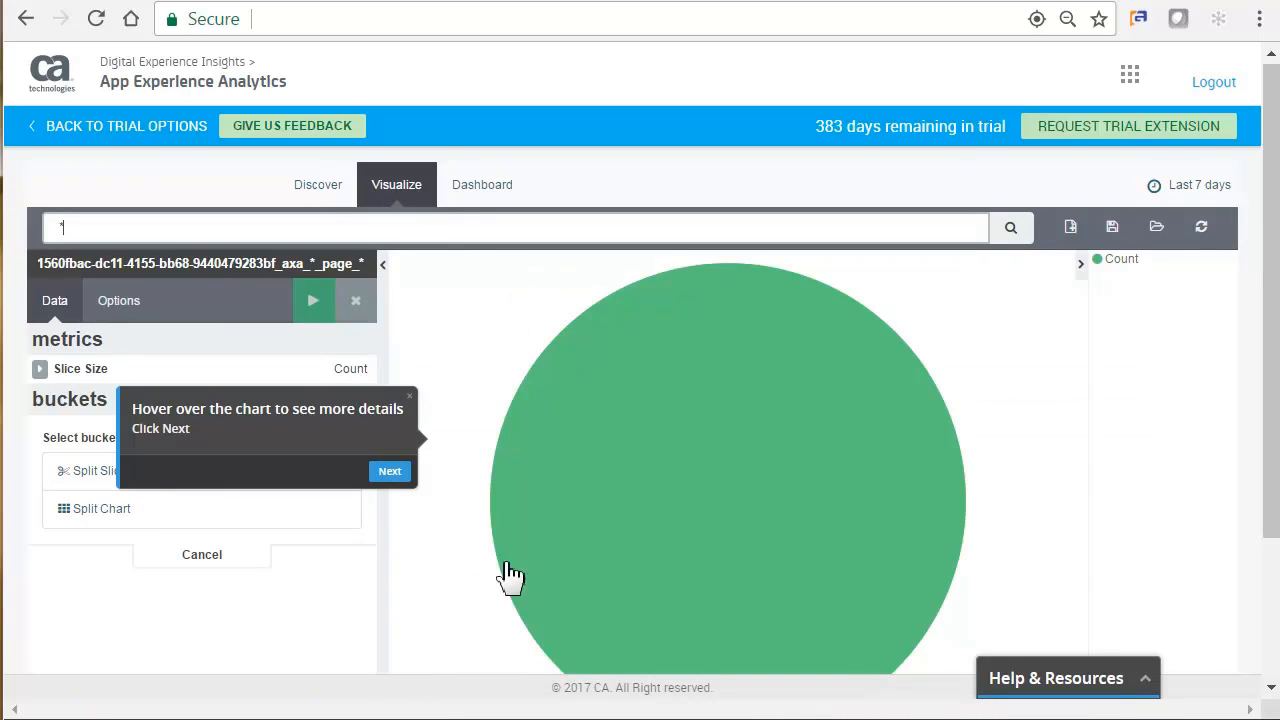
mouse_move(598, 528)
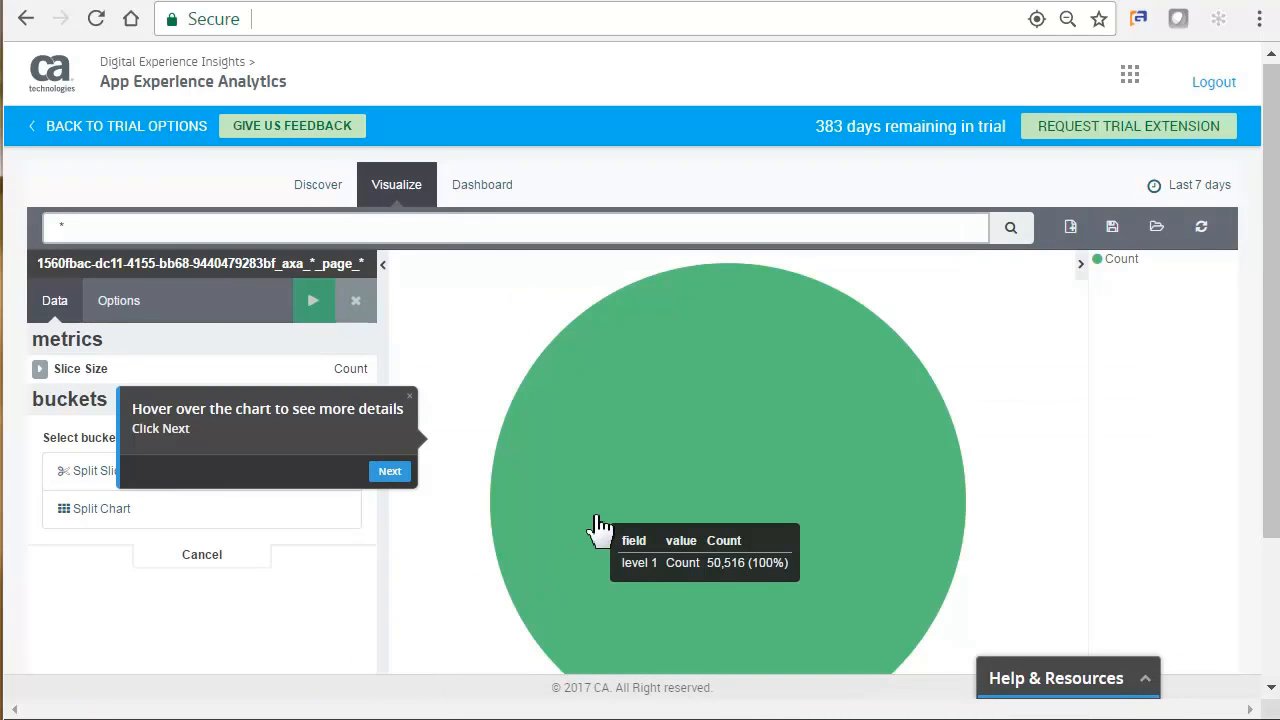
left_click(389, 471)
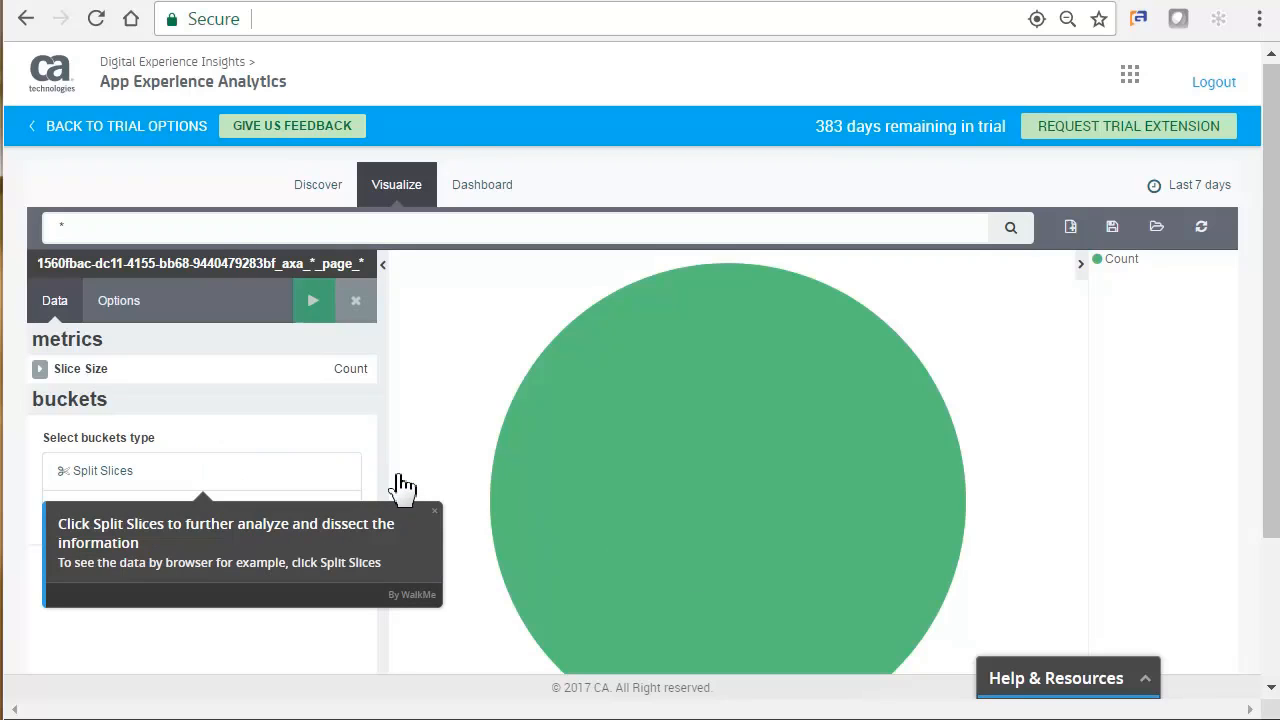
mouse_move(258, 487)
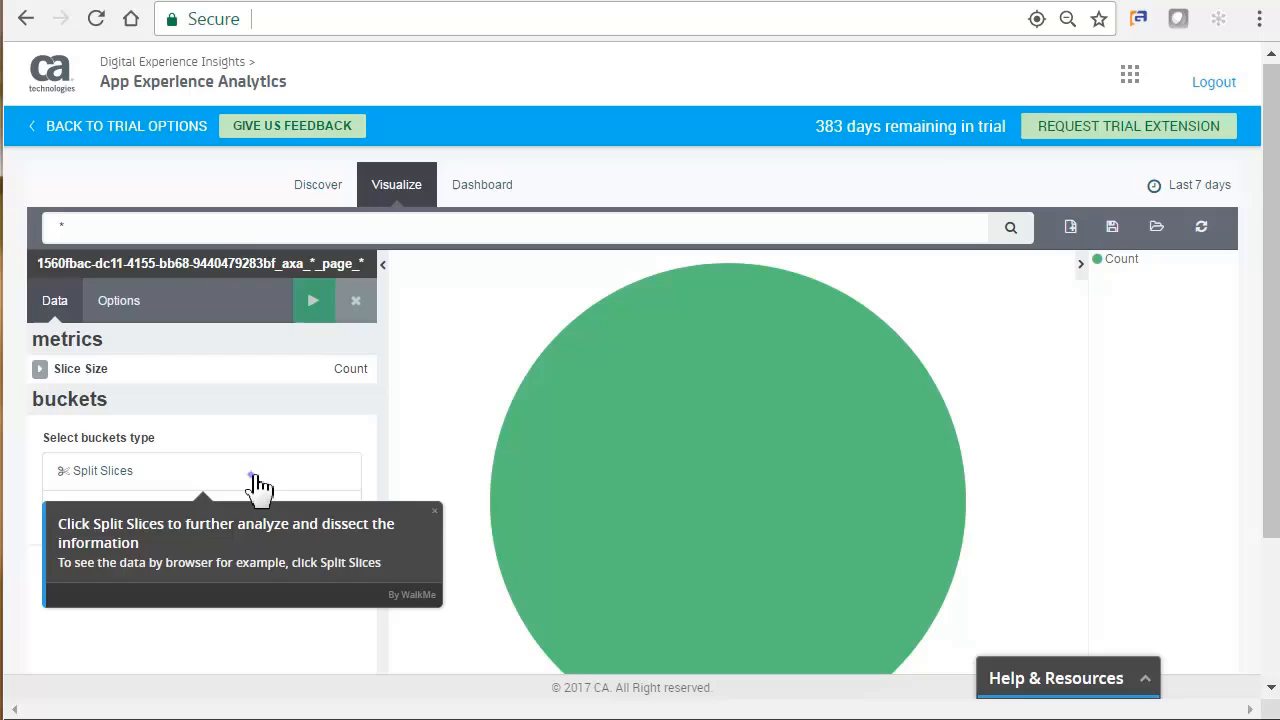
Step: Add a Split Slices bucket using a Terms aggregation on browserType.raw
left_click(103, 470)
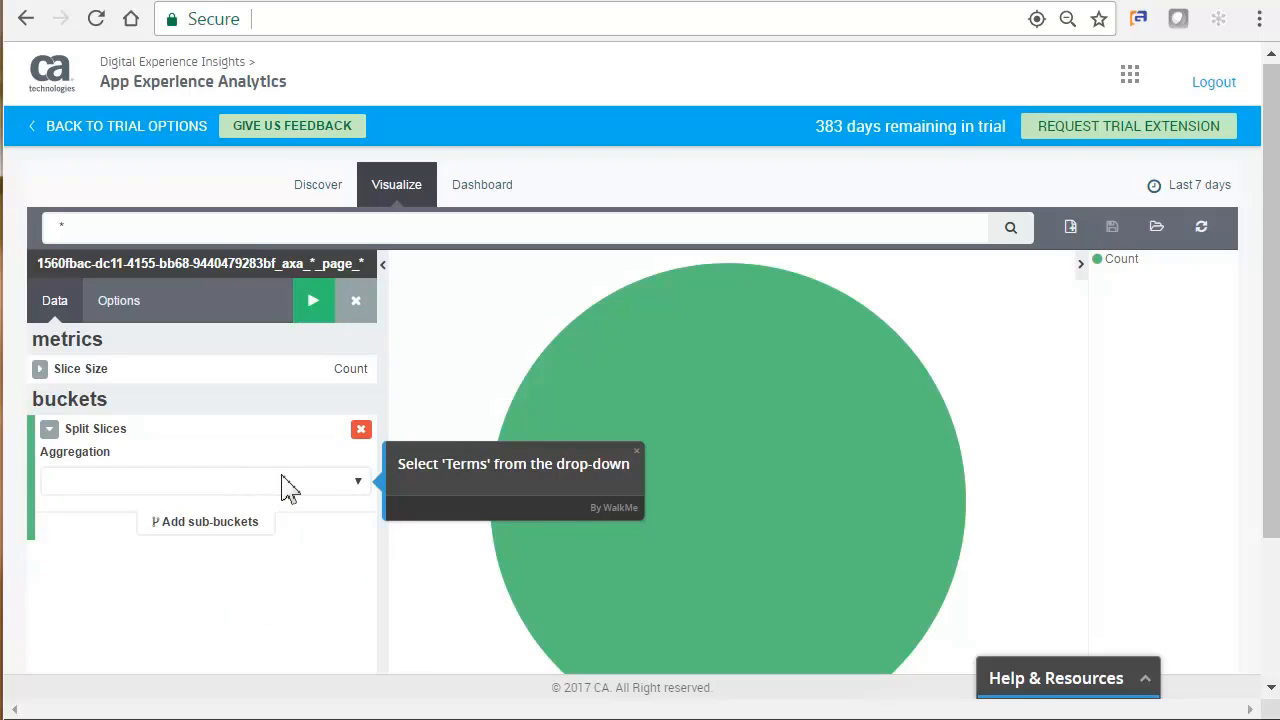
left_click(358, 481)
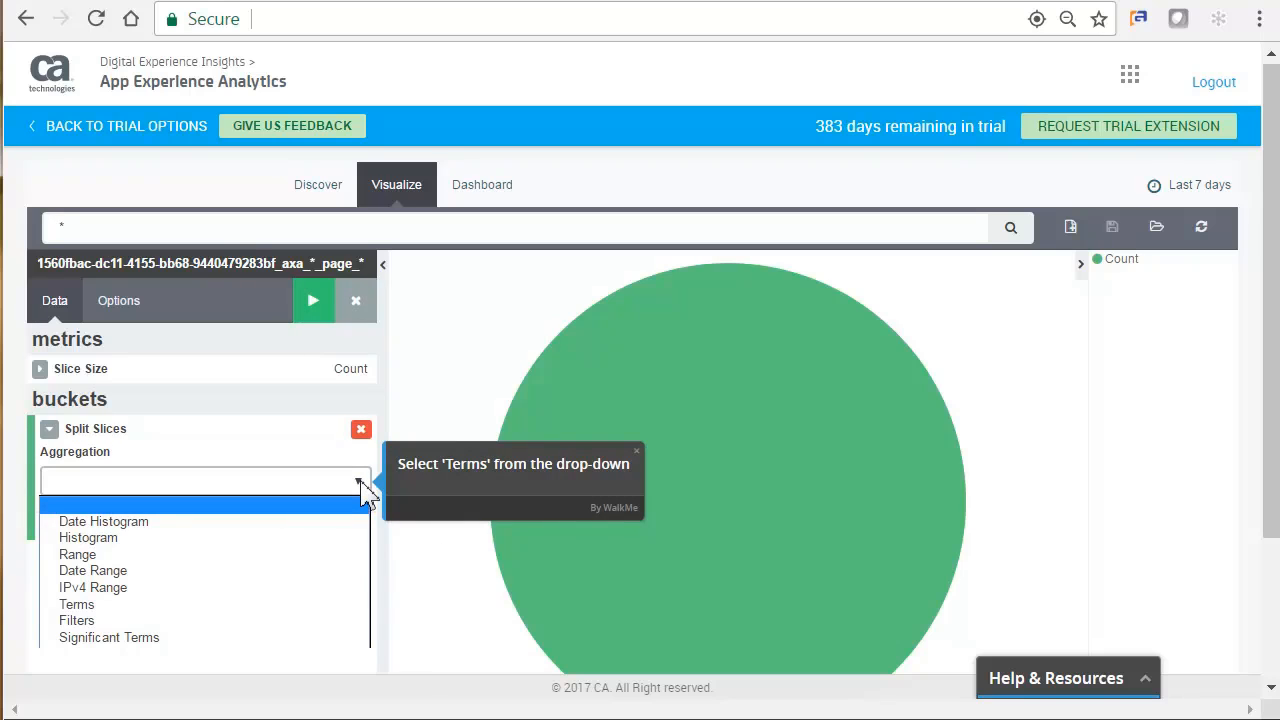
mouse_move(133, 601)
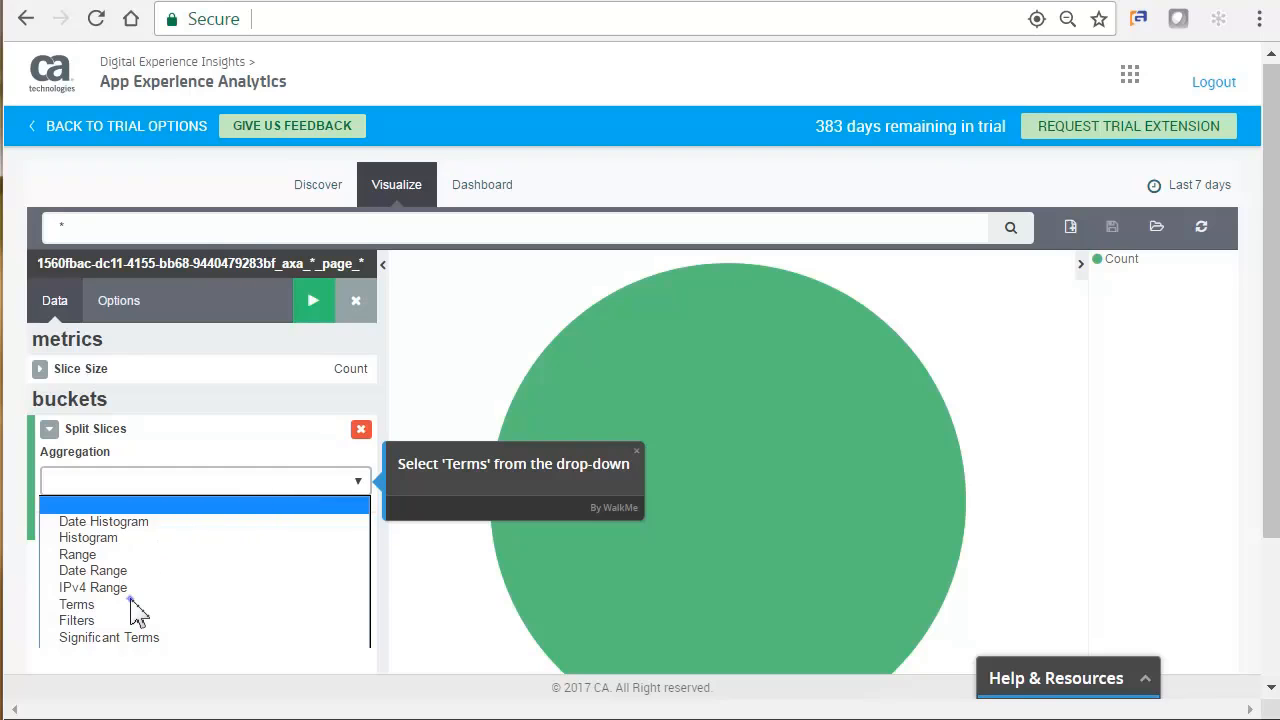
left_click(77, 604)
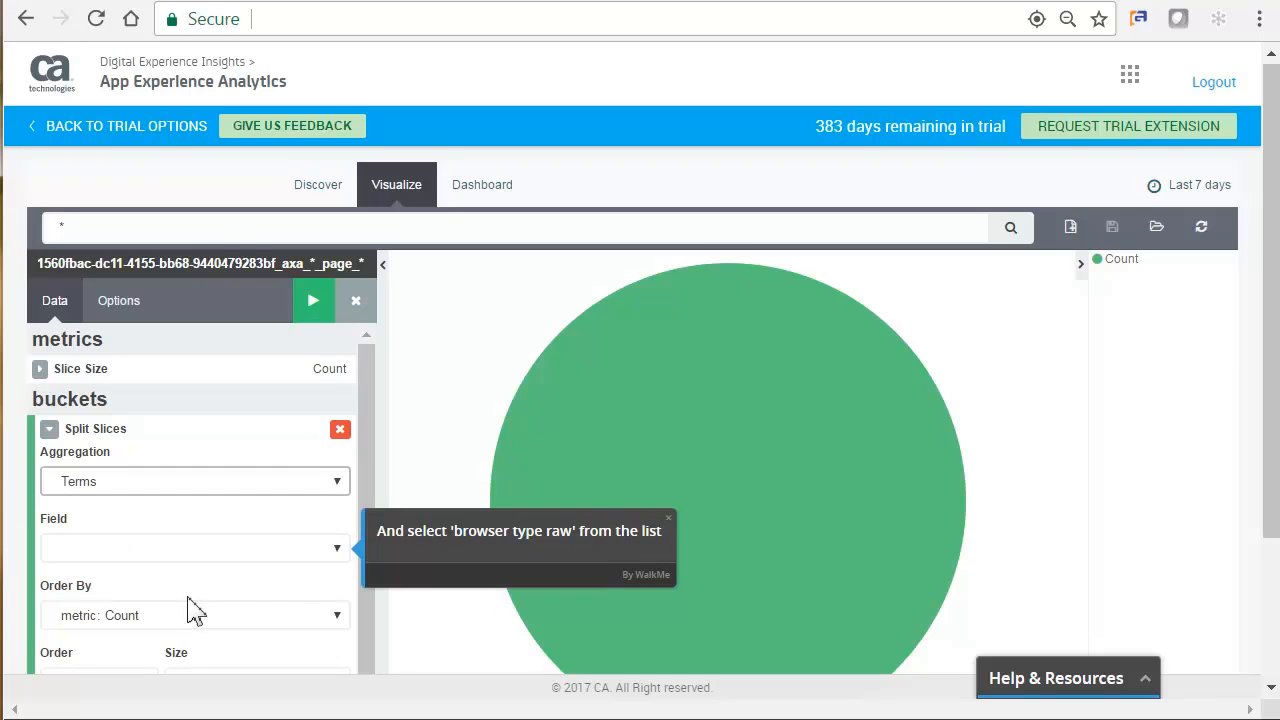
left_click(195, 547)
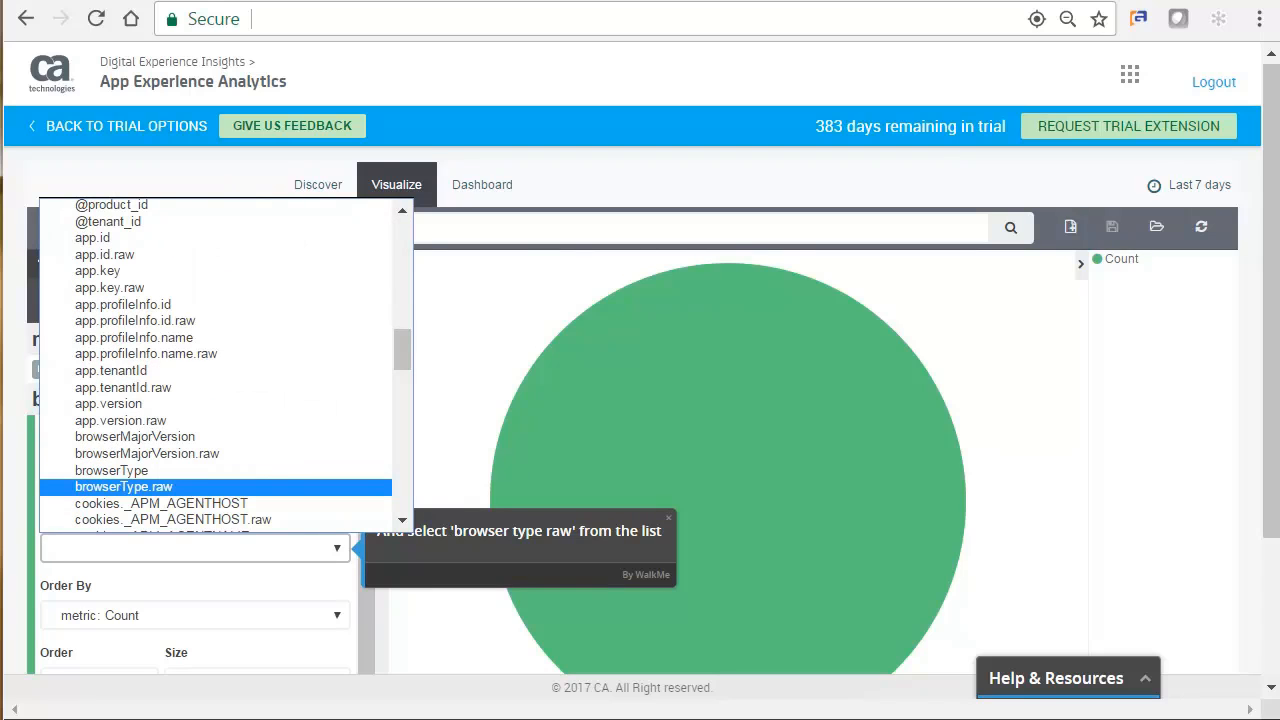
mouse_move(198, 100)
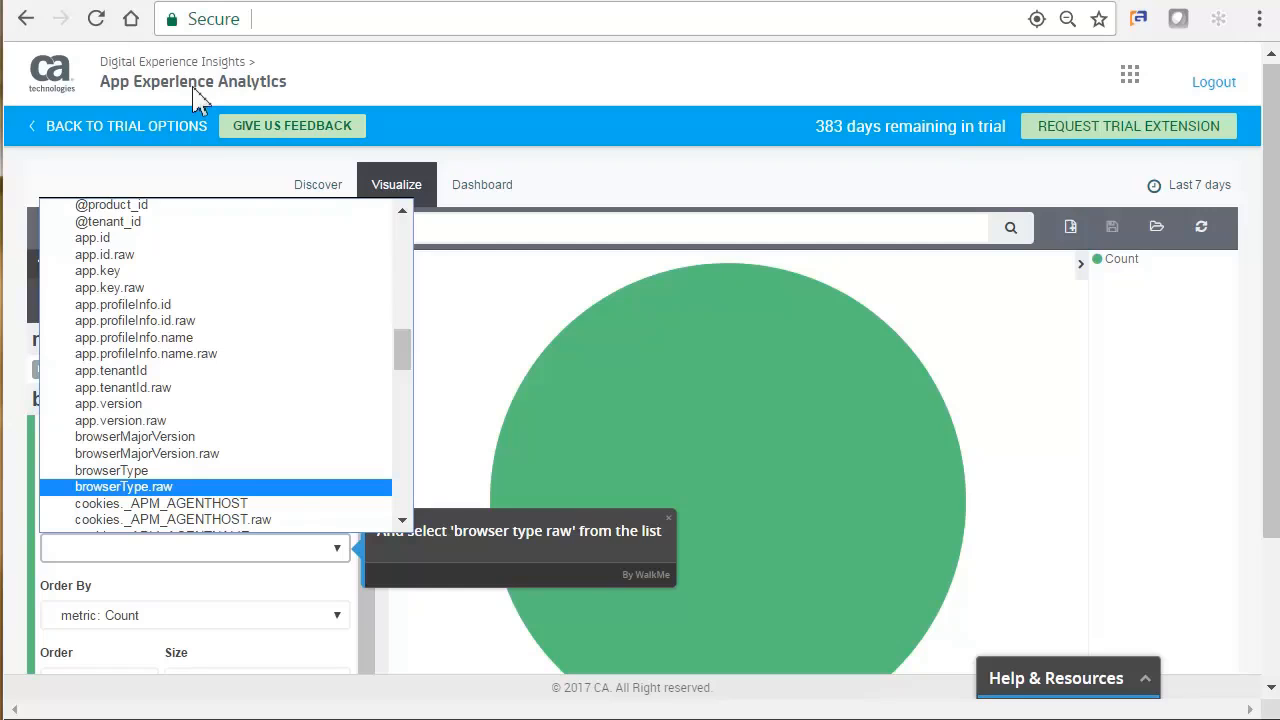
left_click(124, 486)
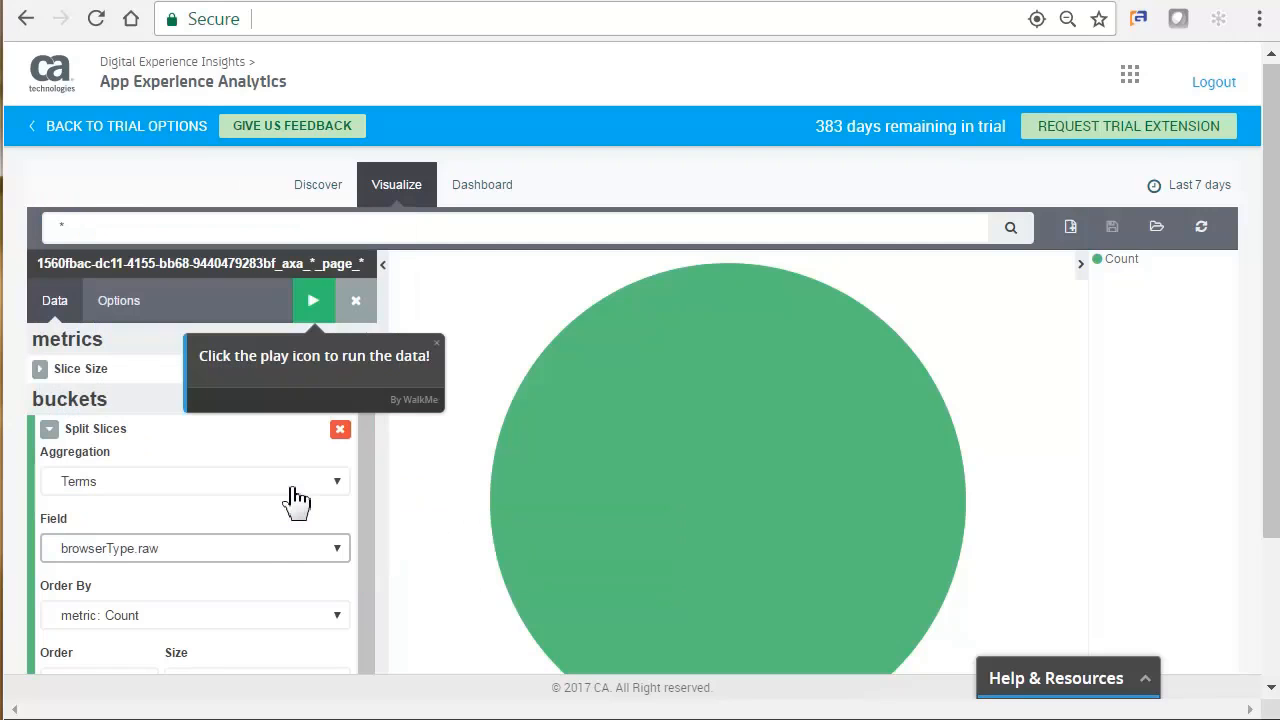
mouse_move(313, 301)
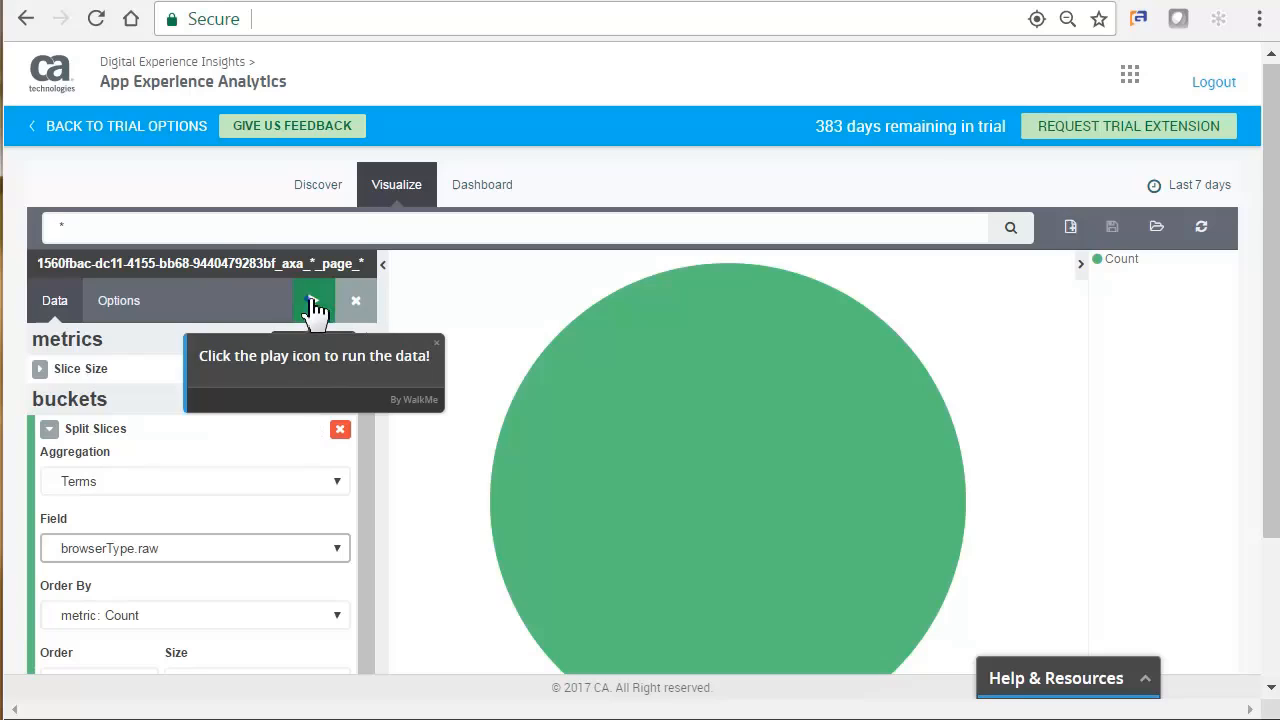
Step: Run the chart to show a single Chrome slice of 50,512 sessions, then advance the tour
left_click(313, 301)
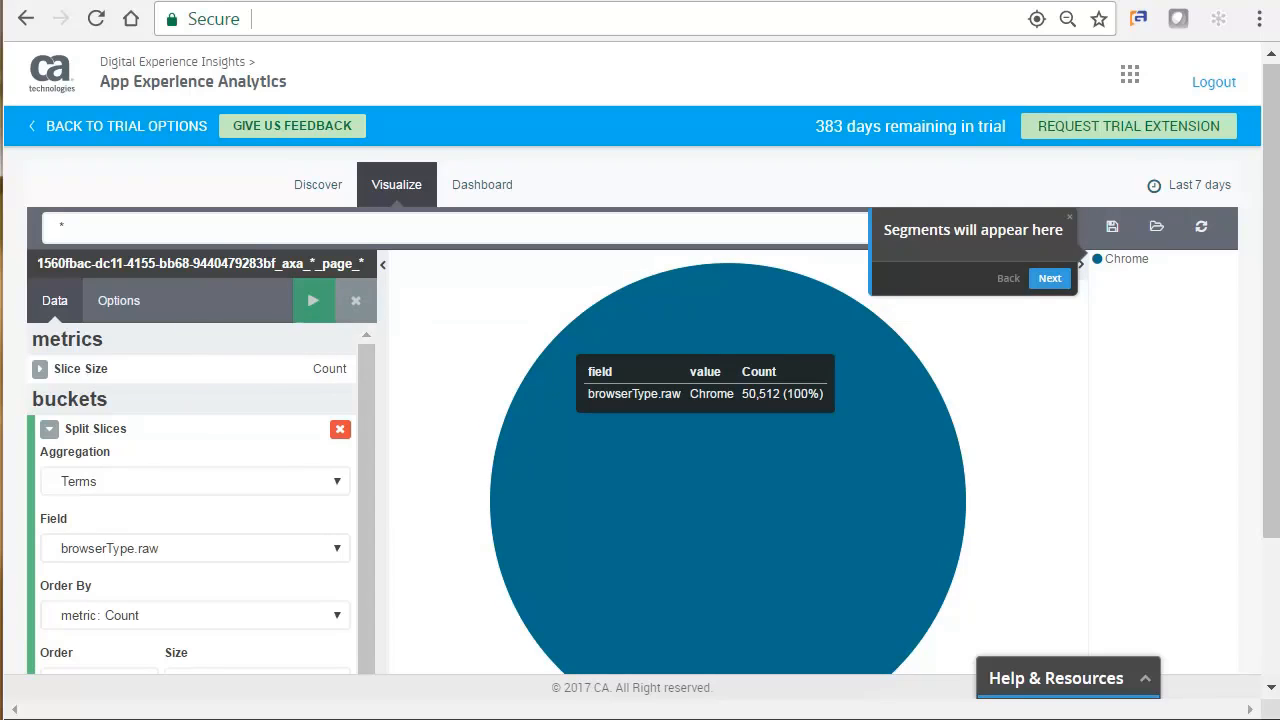
mouse_move(330, 310)
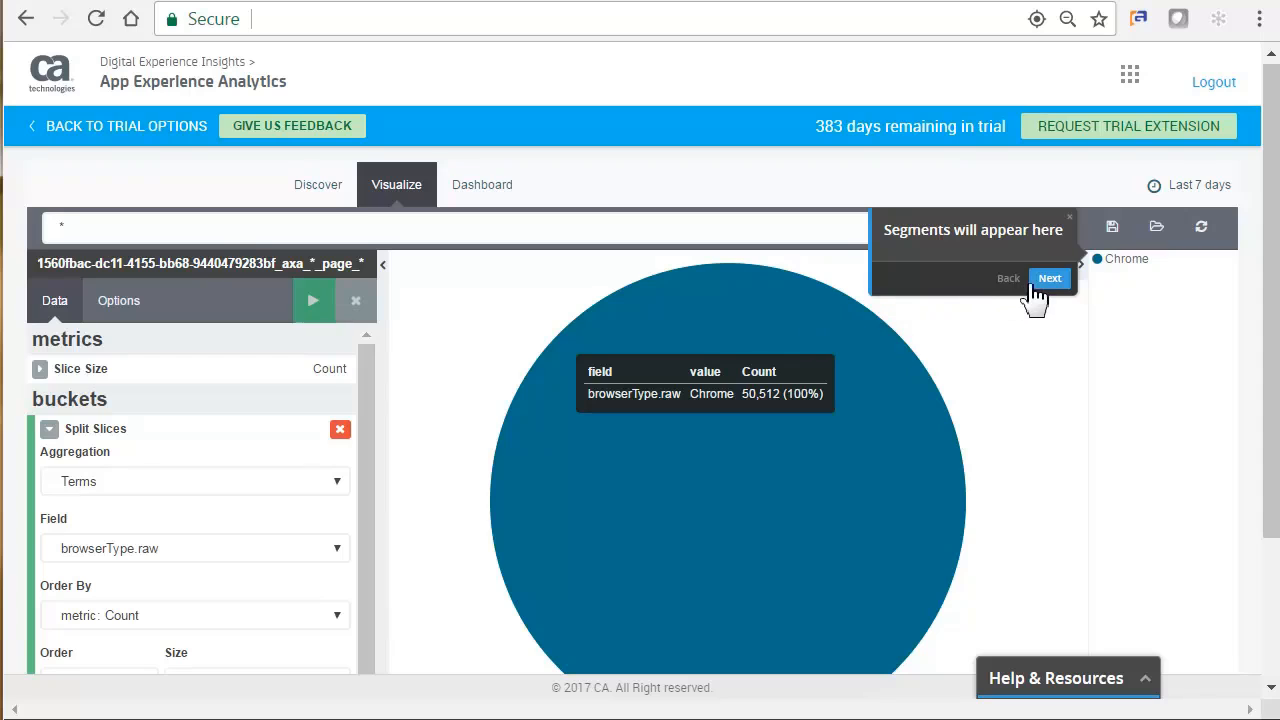
left_click(1049, 278)
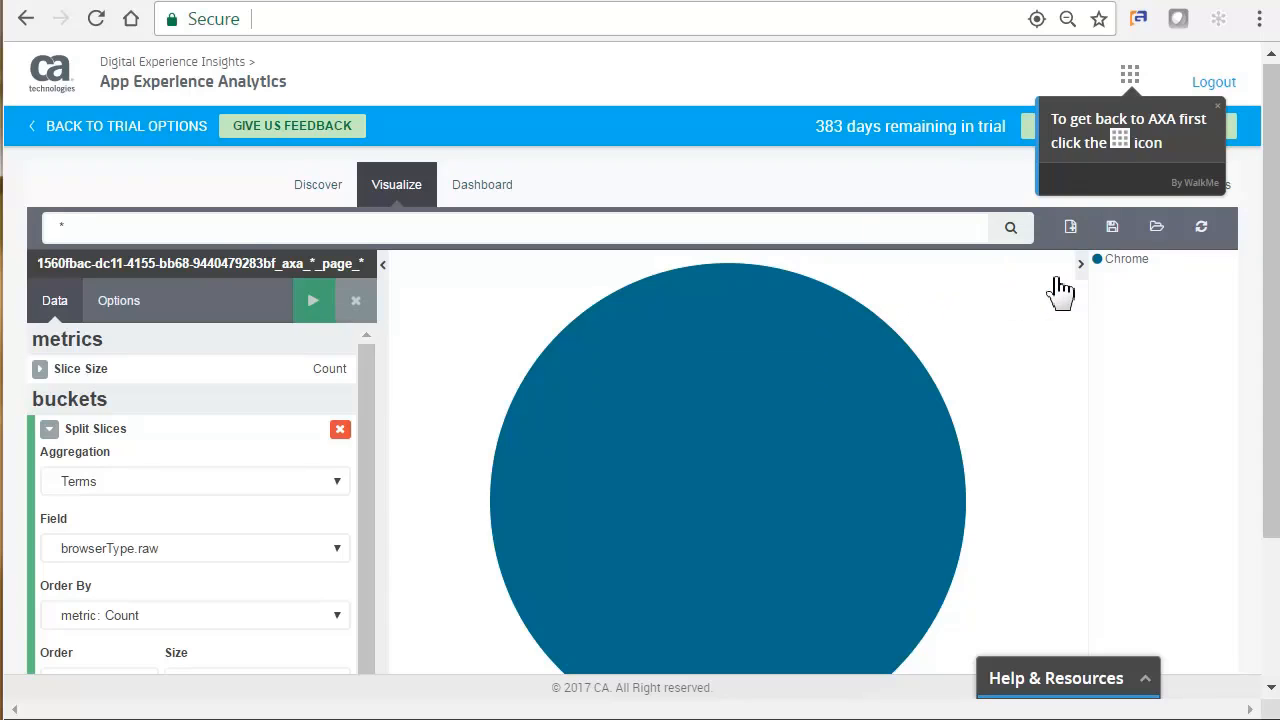
Step: Switch back to the App Experience Analytics overview via the app-switcher grid
left_click(1129, 75)
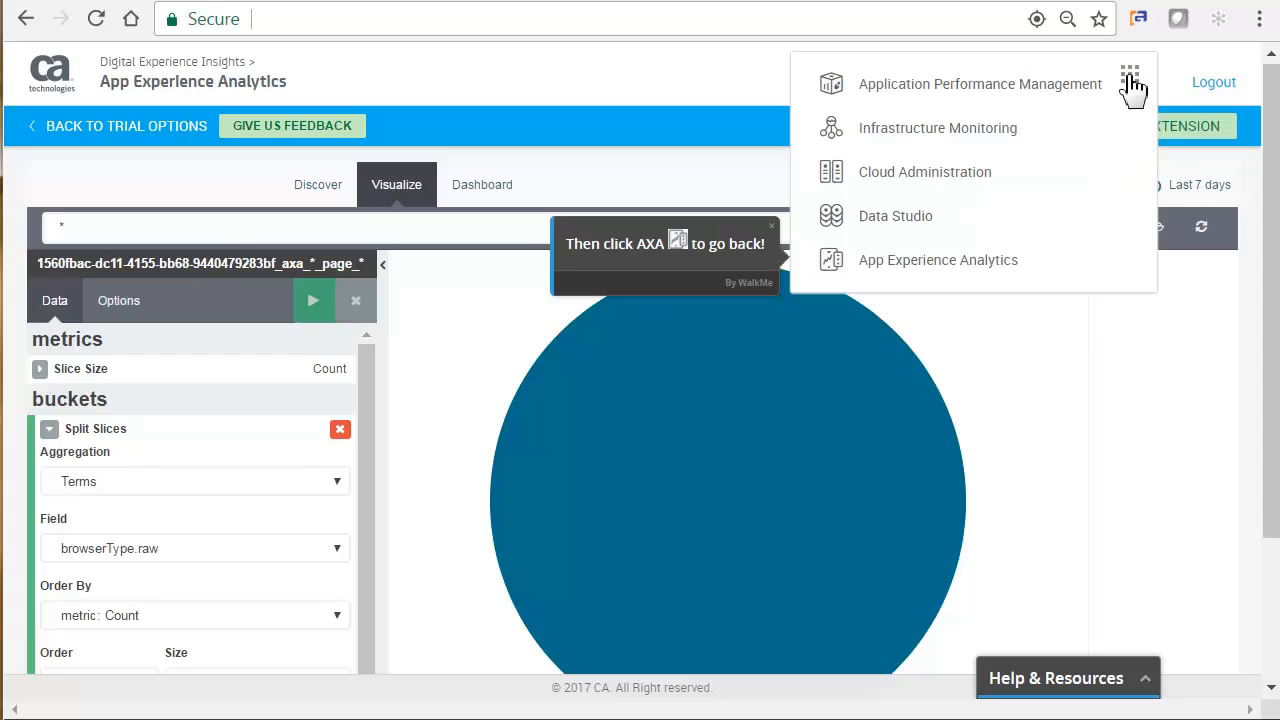
mouse_move(975, 145)
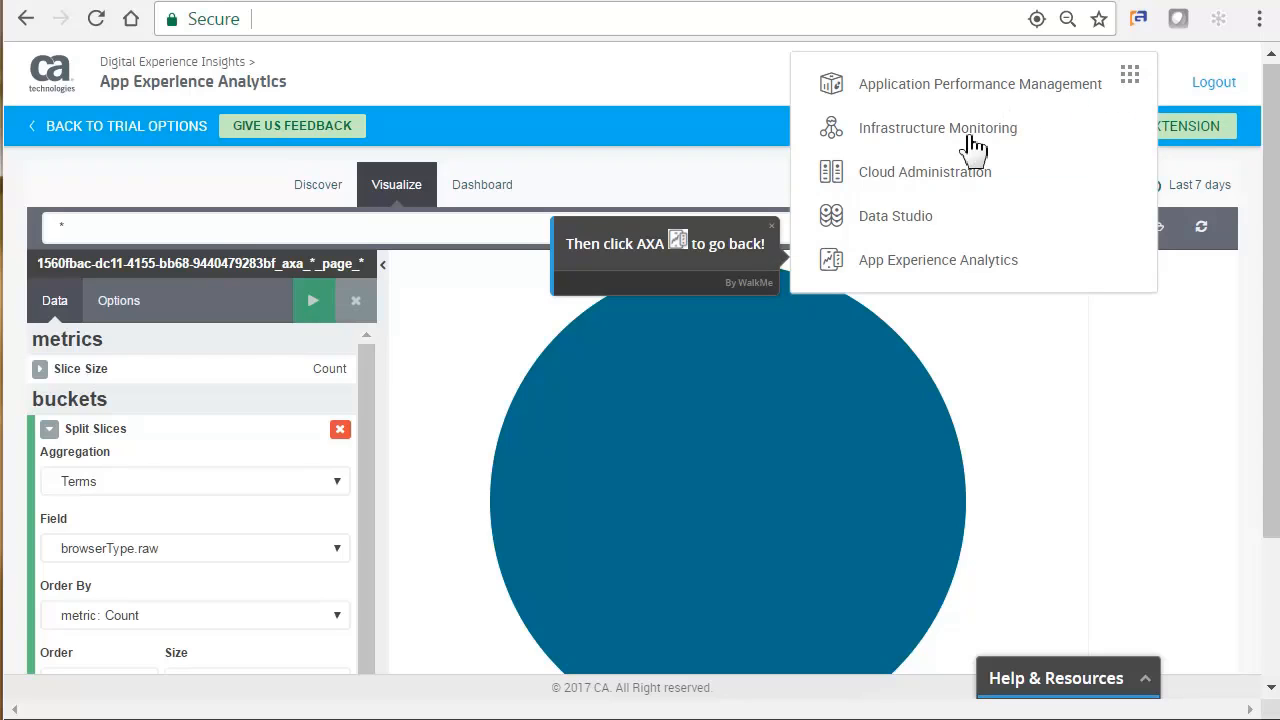
left_click(937, 260)
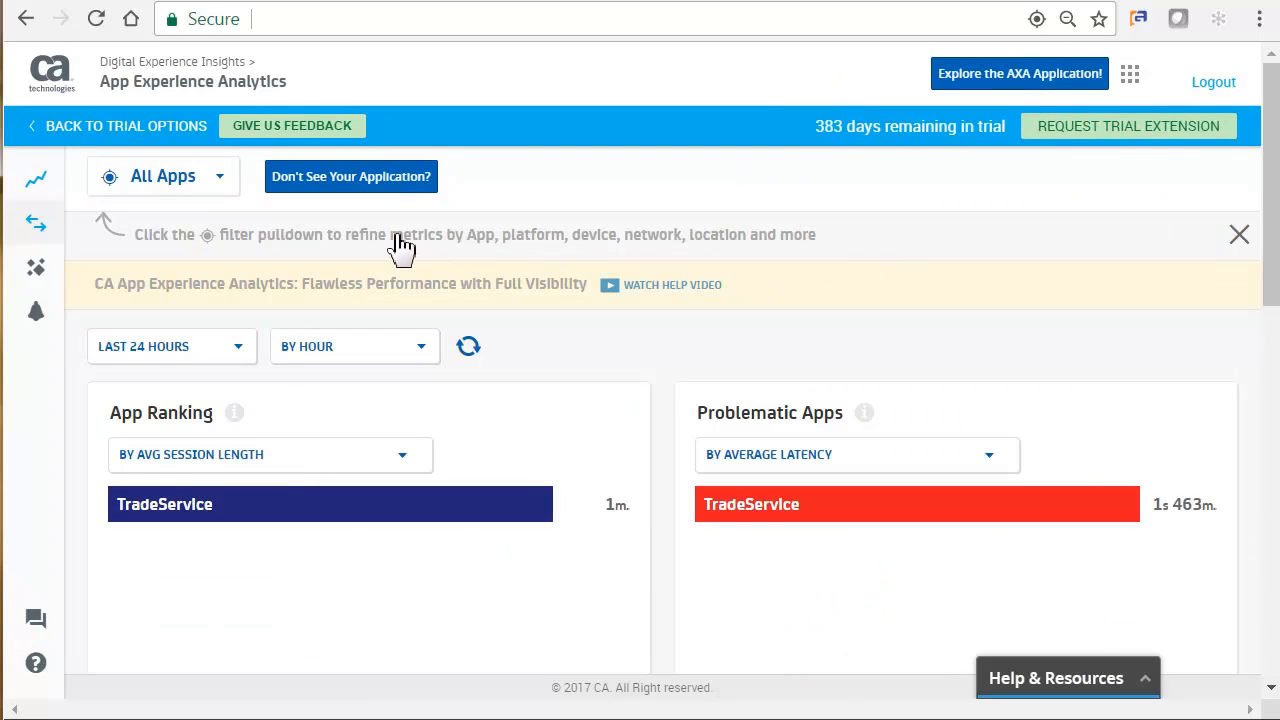